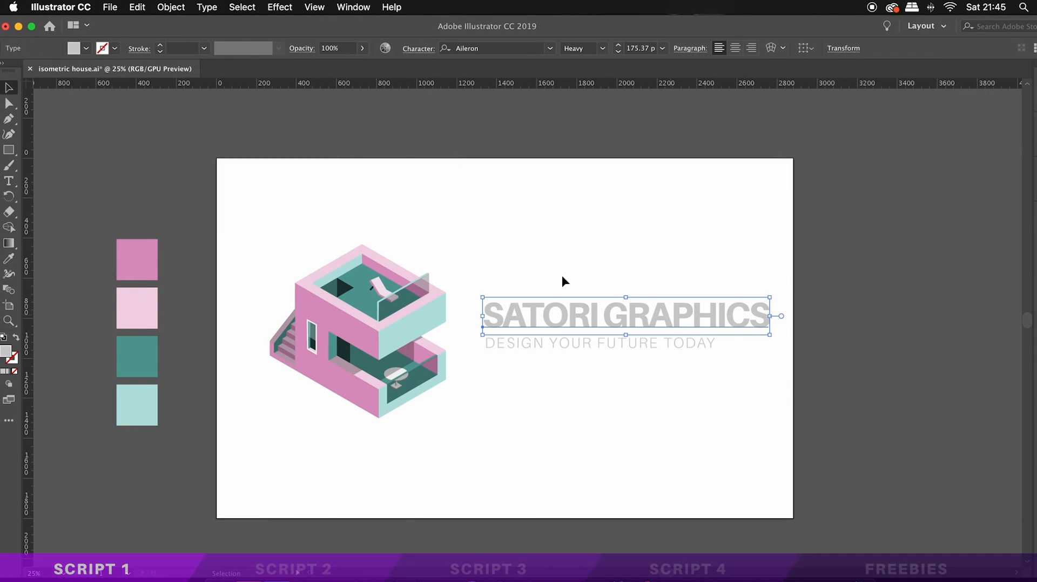
- Run the textTweaker script on the heading and choose size as the attribute to change
{"action": "left_click", "coordinate": [110, 8]}
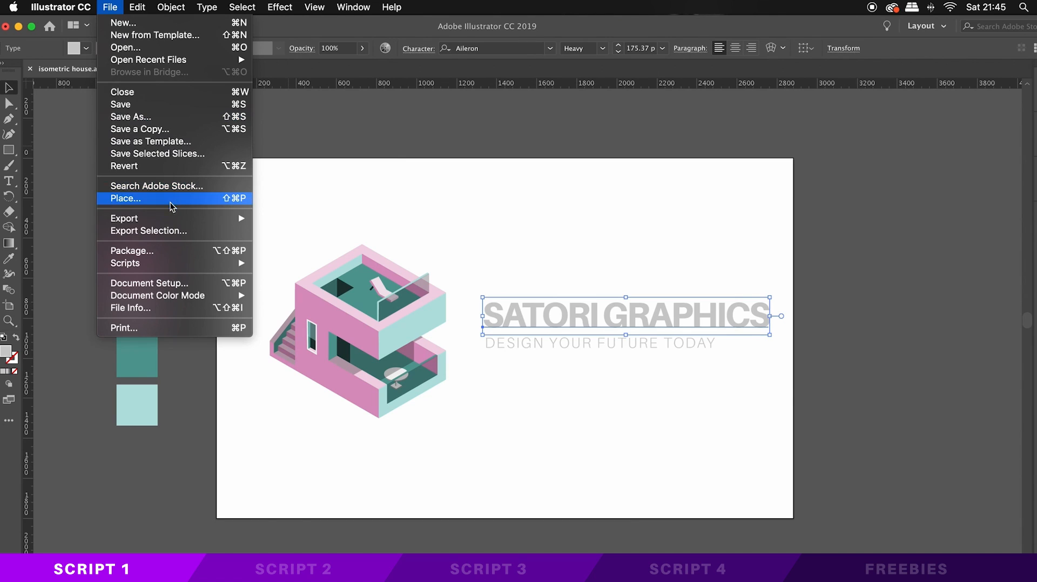
{"action": "mouse_move", "coordinate": [125, 263]}
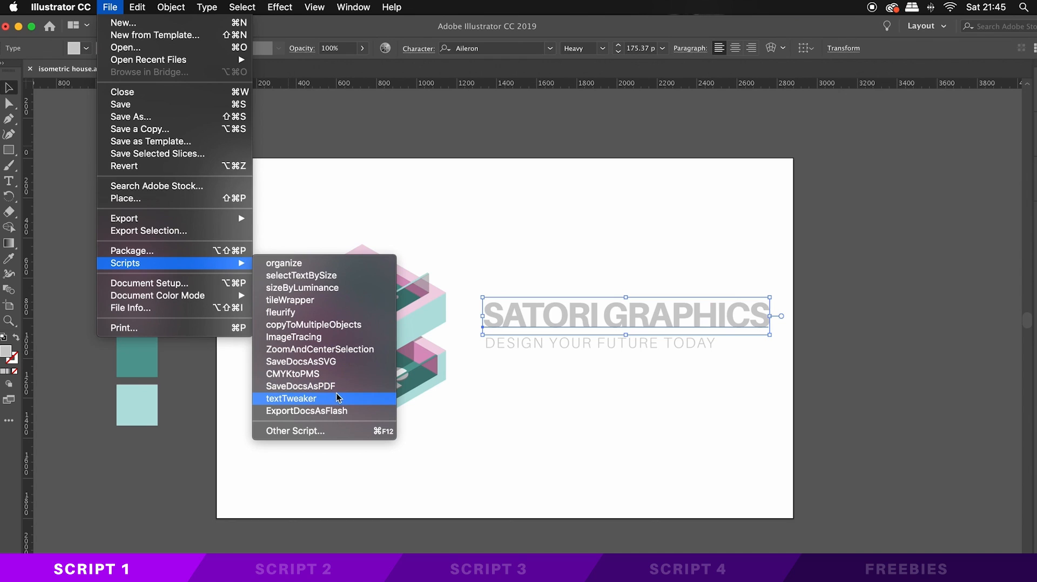
{"action": "left_click", "coordinate": [290, 398]}
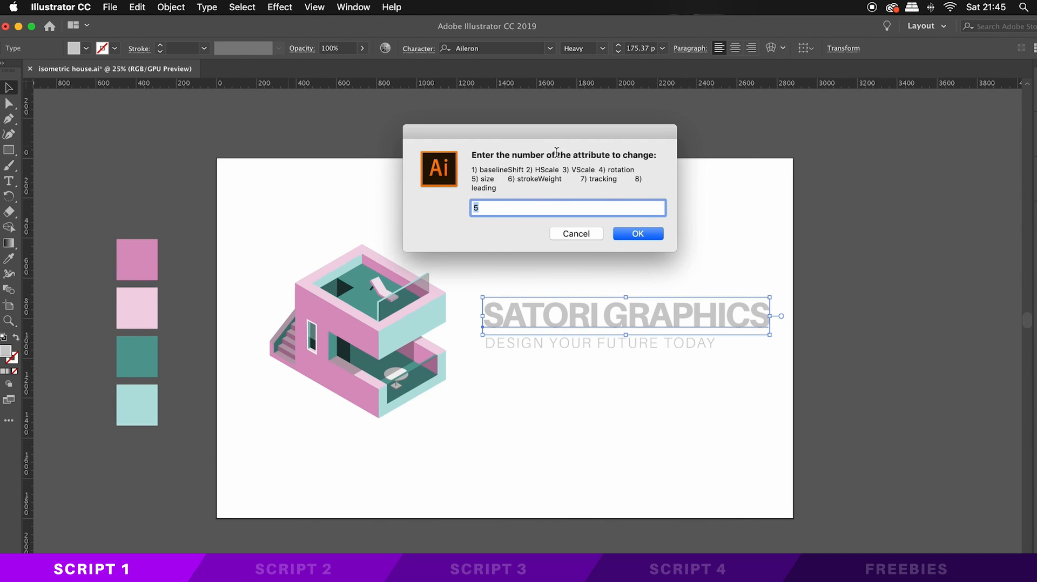
{"action": "mouse_move", "coordinate": [555, 152]}
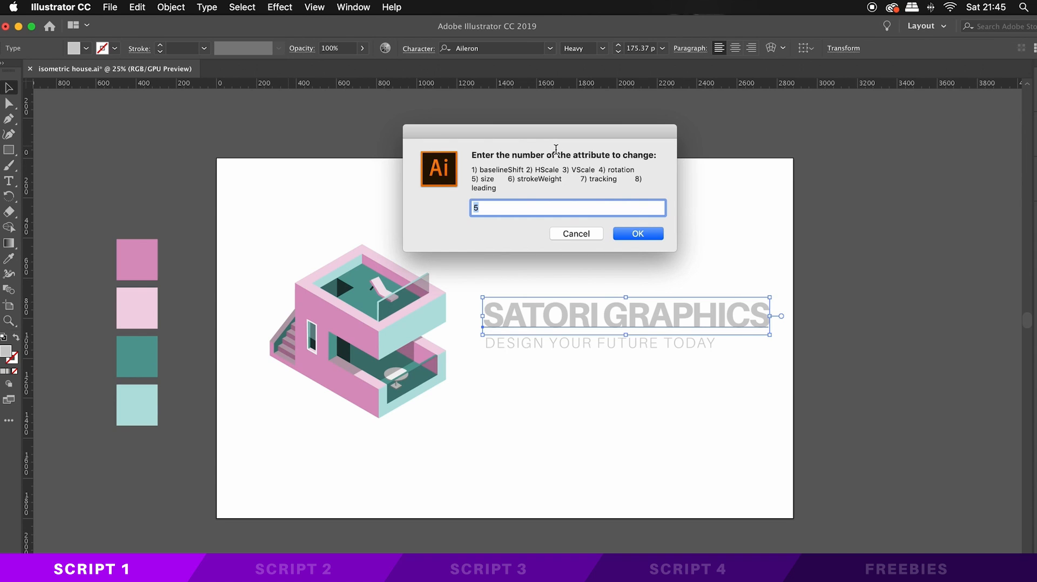
{"action": "mouse_move", "coordinate": [557, 152]}
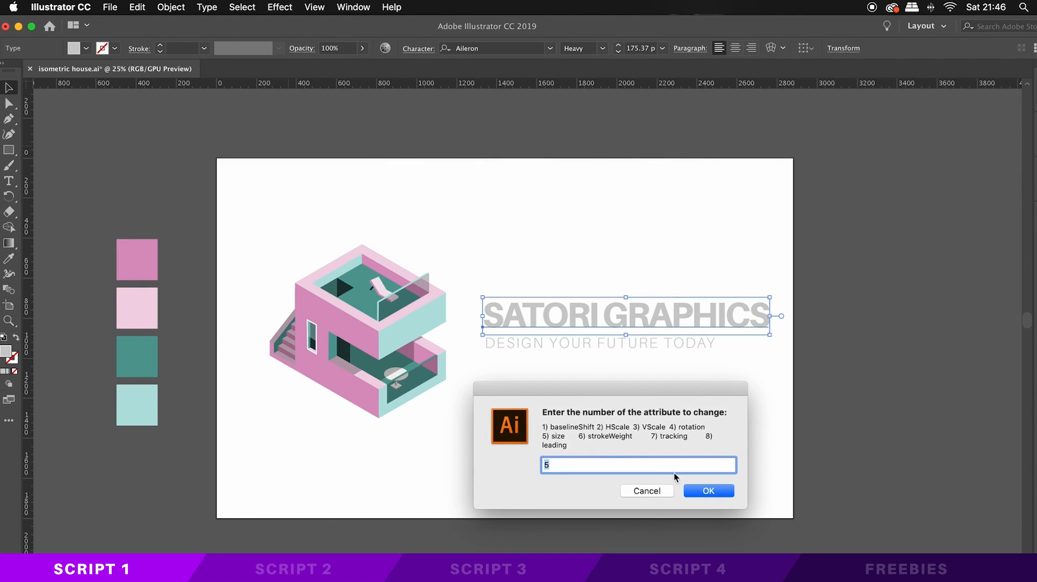
{"action": "left_click", "coordinate": [709, 490]}
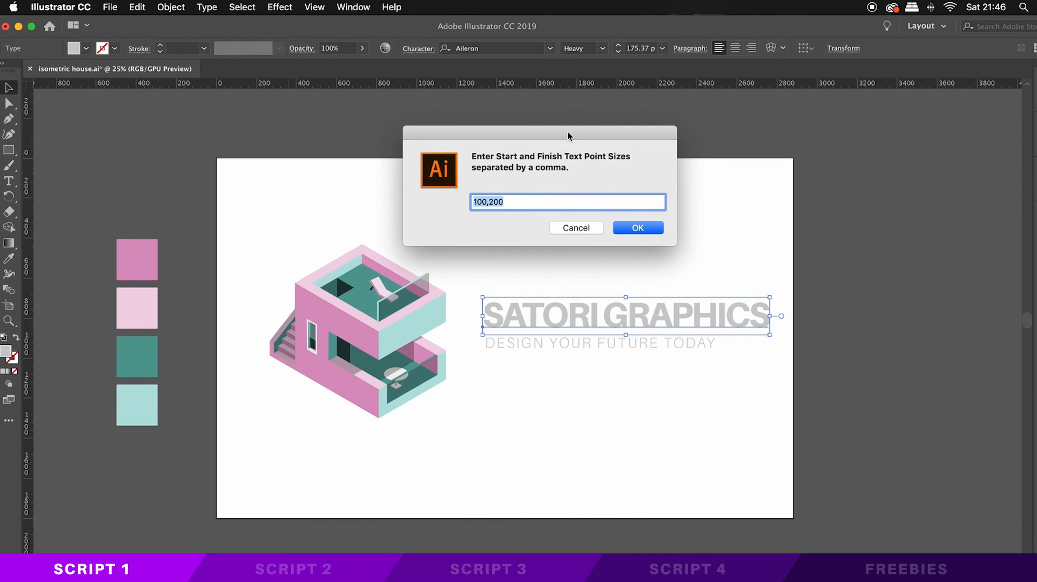
- Apply a 50 to 200 size range with the spike pattern so letters peak mid-line
{"action": "left_click_drag", "start_coordinate": [567, 132], "coordinate": [624, 379]}
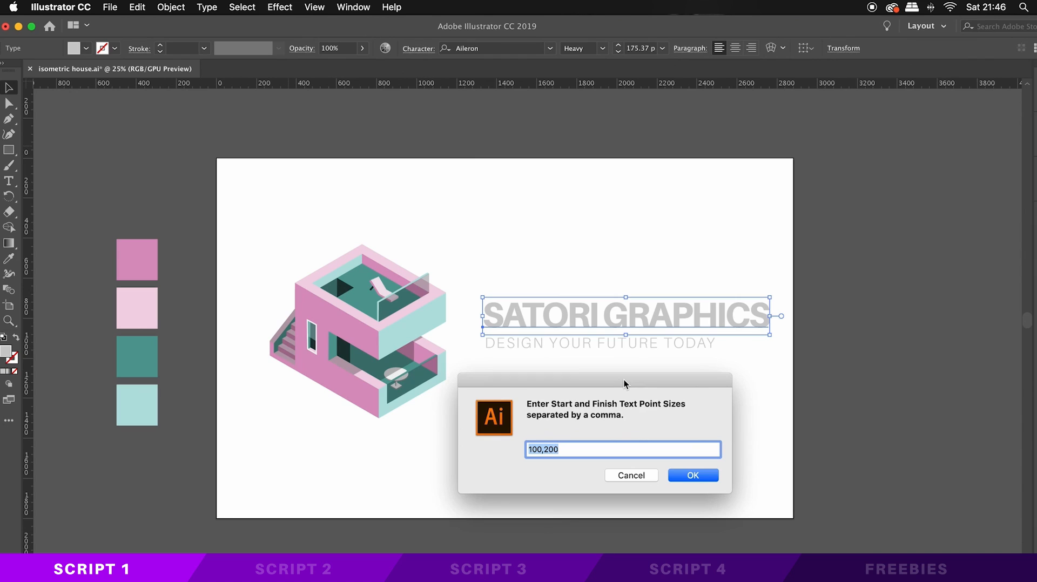
{"action": "type", "text": "50"}
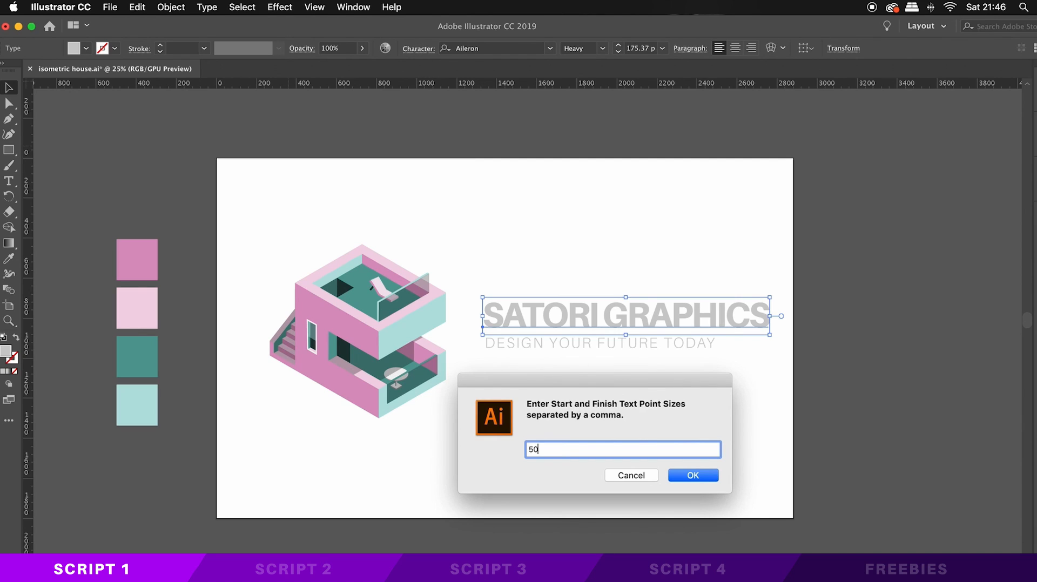
{"action": "type", "text": ", 200"}
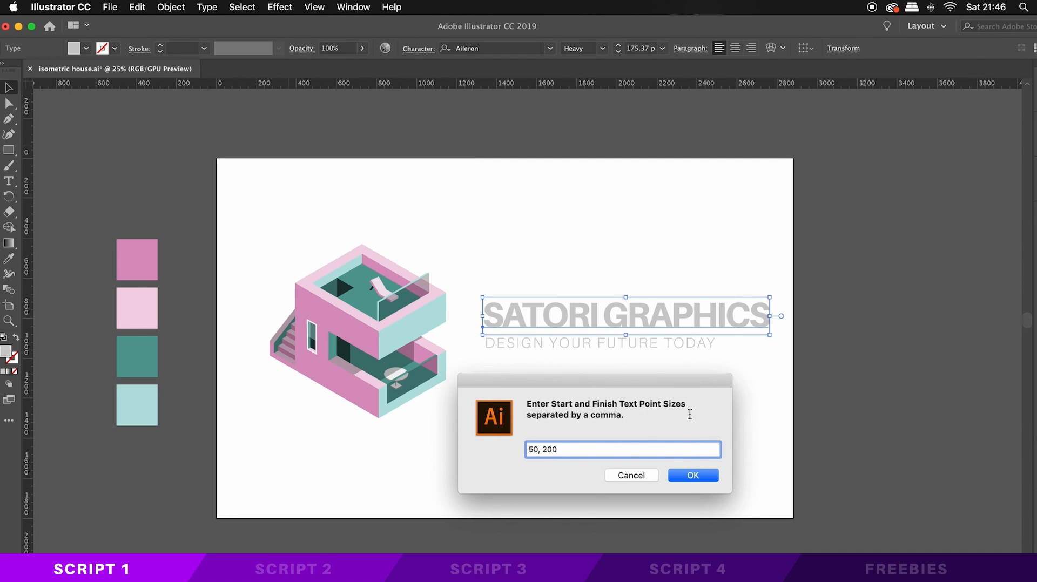
{"action": "left_click", "coordinate": [692, 475]}
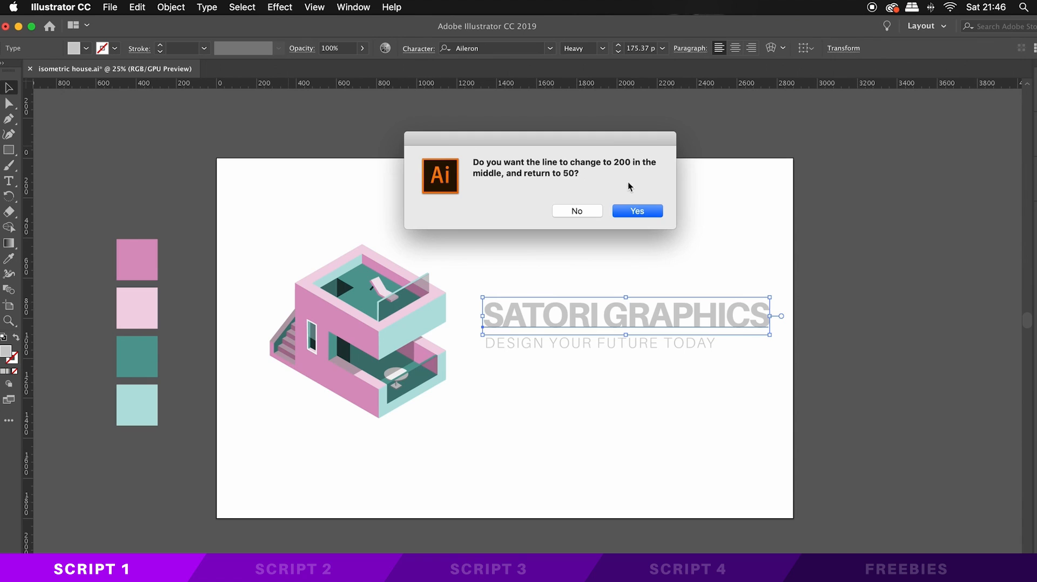
{"action": "left_click", "coordinate": [636, 211]}
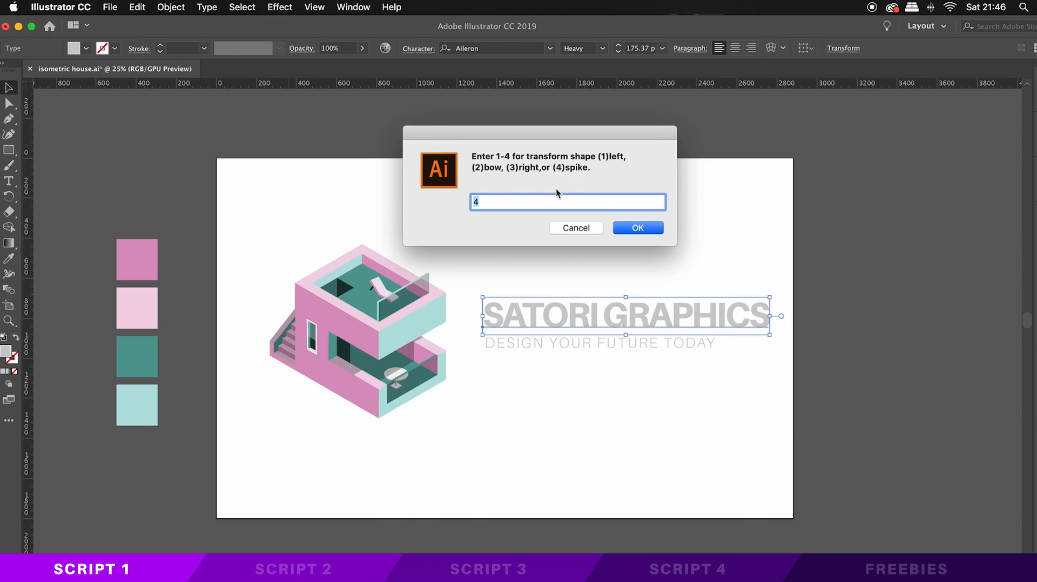
{"action": "left_click", "coordinate": [637, 228]}
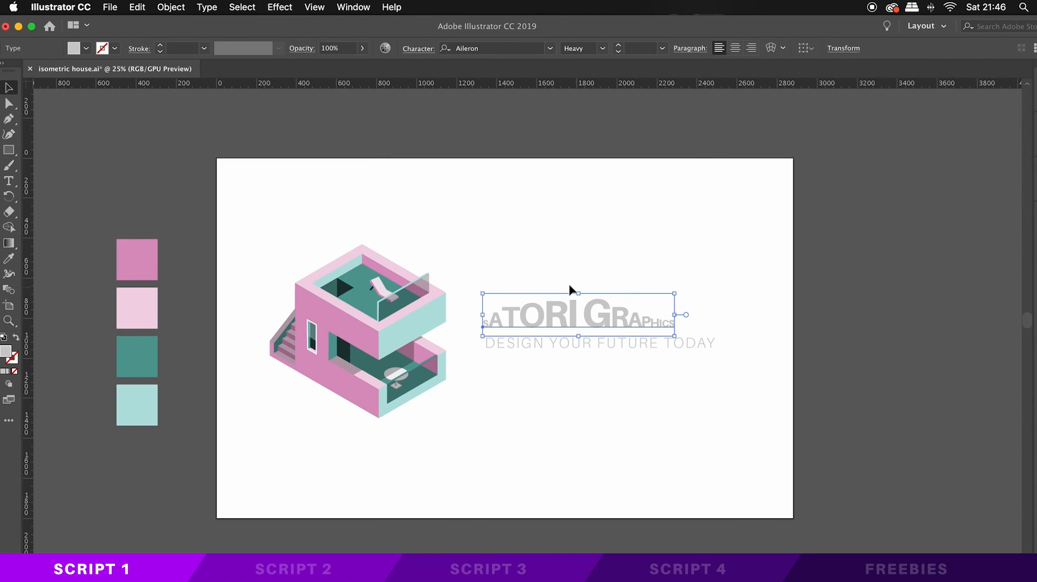
{"action": "left_click", "coordinate": [758, 331]}
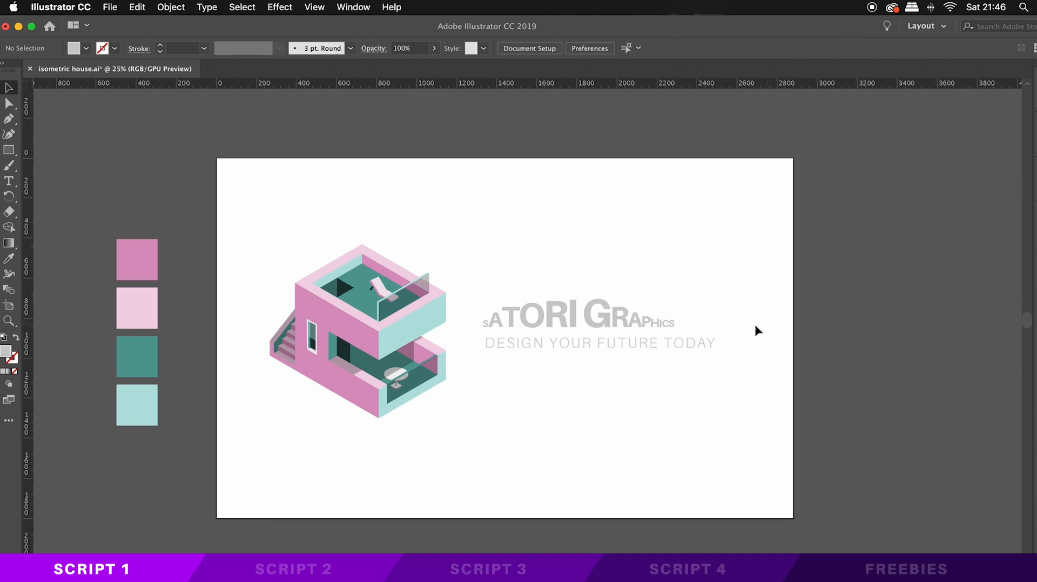
{"action": "mouse_move", "coordinate": [768, 318]}
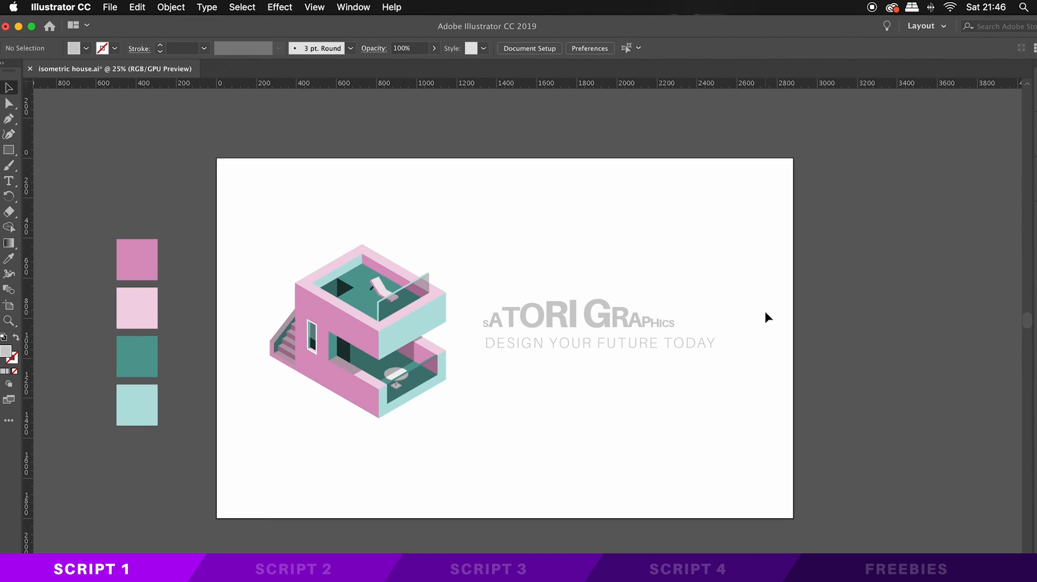
{"action": "mouse_move", "coordinate": [768, 319]}
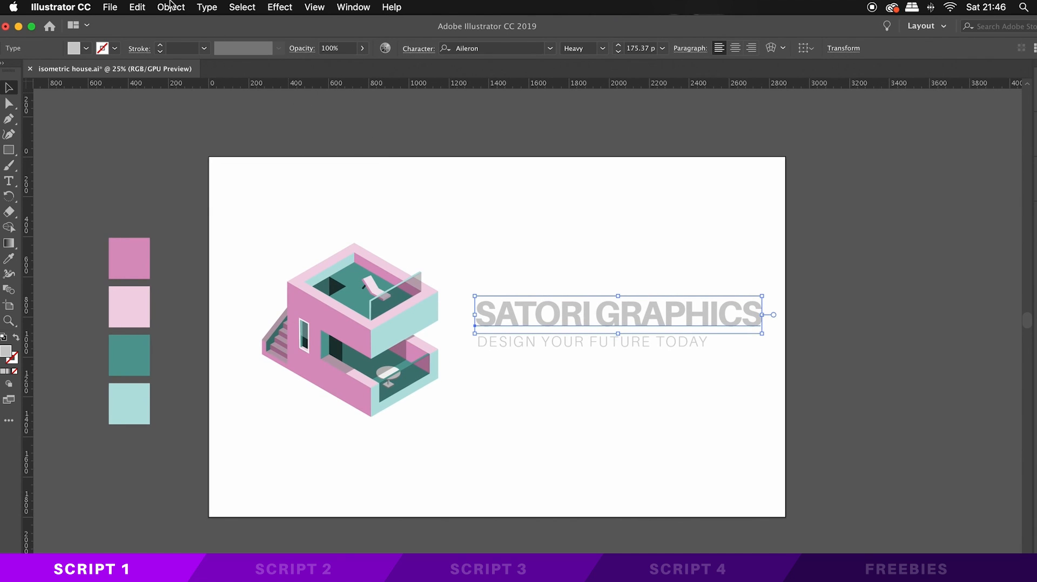
- Rerun textTweaker on the heading with size as the attribute and a 1 to 30 range
{"action": "left_click", "coordinate": [170, 8]}
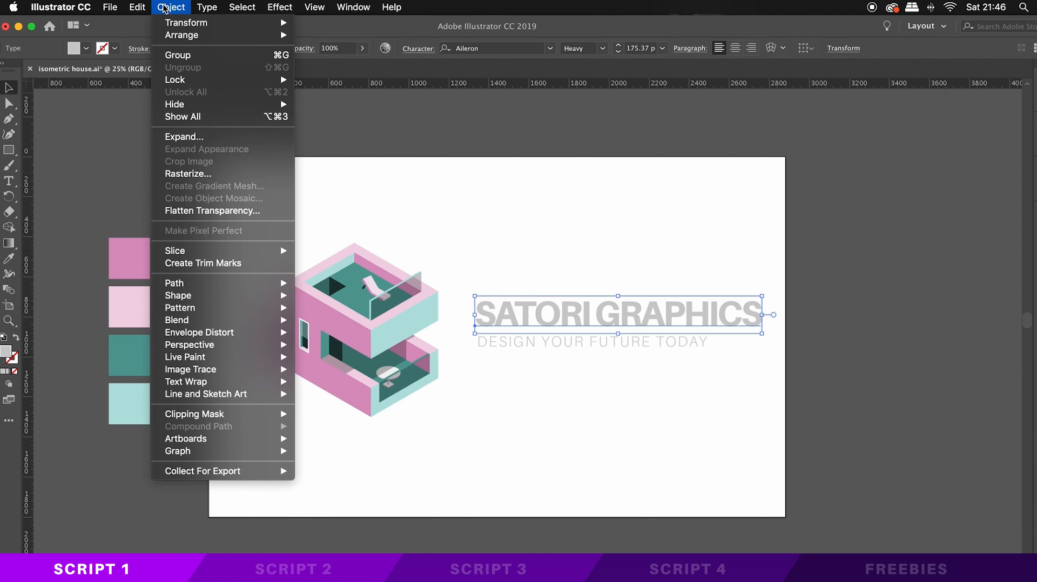
{"action": "left_click", "coordinate": [110, 7]}
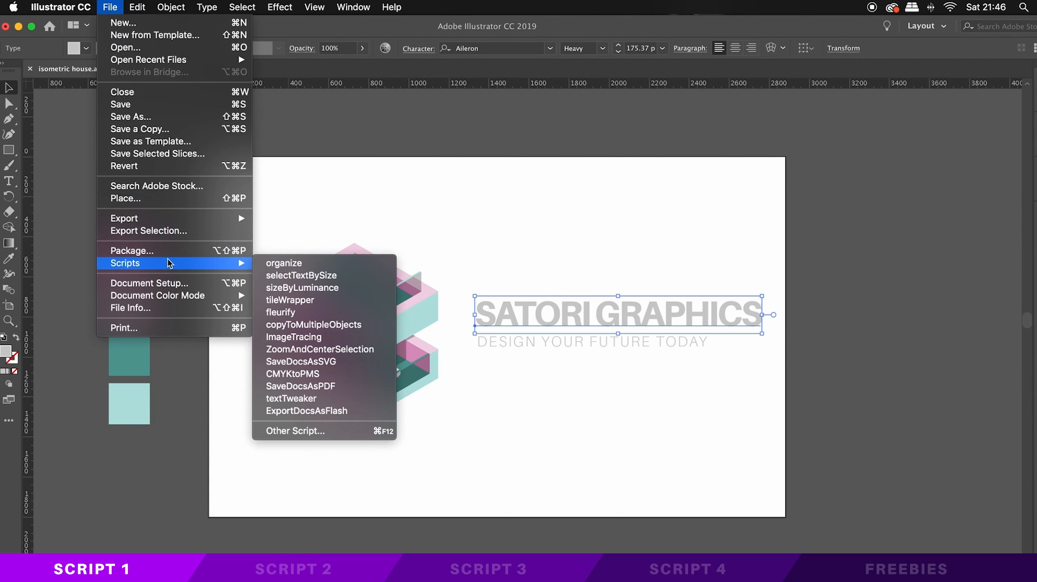
{"action": "mouse_move", "coordinate": [291, 399]}
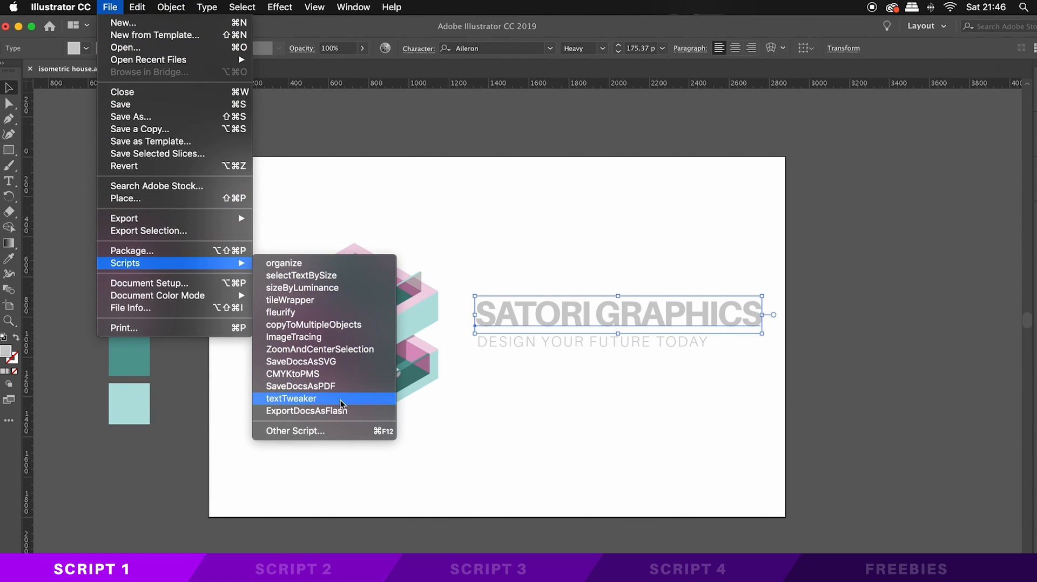
{"action": "left_click", "coordinate": [290, 399]}
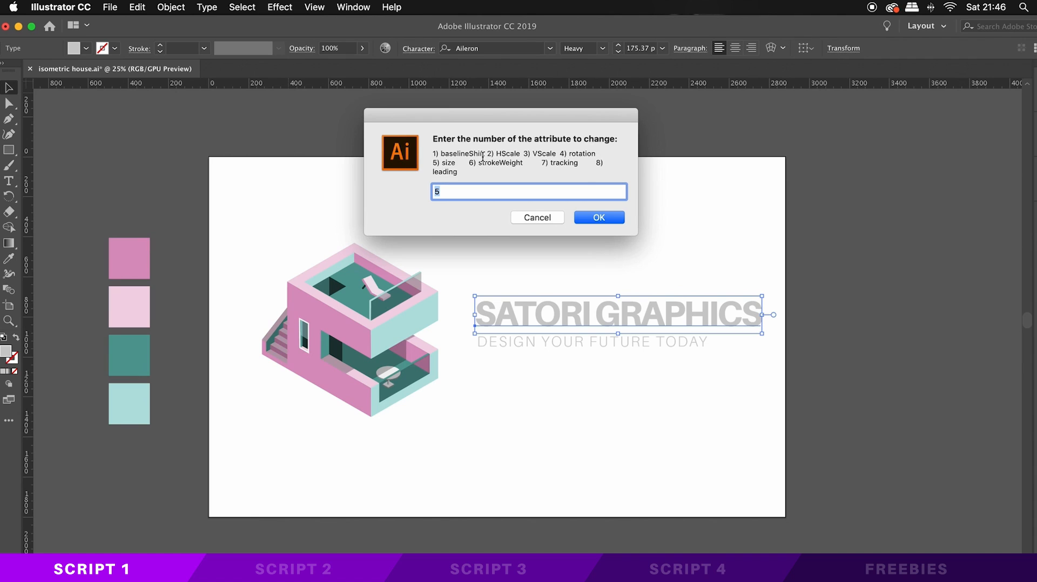
{"action": "left_click", "coordinate": [597, 217]}
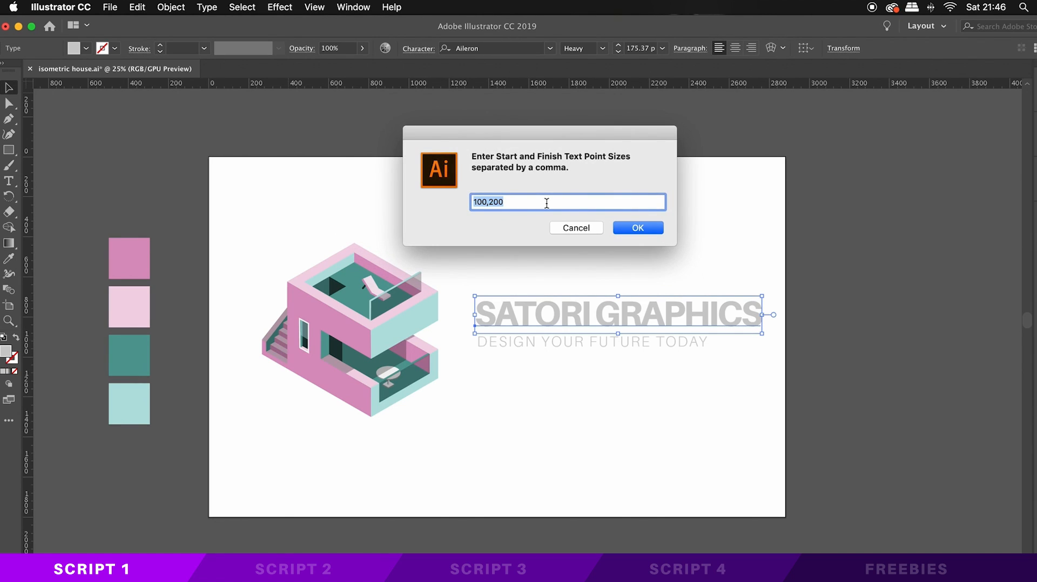
{"action": "type", "text": "1,30"}
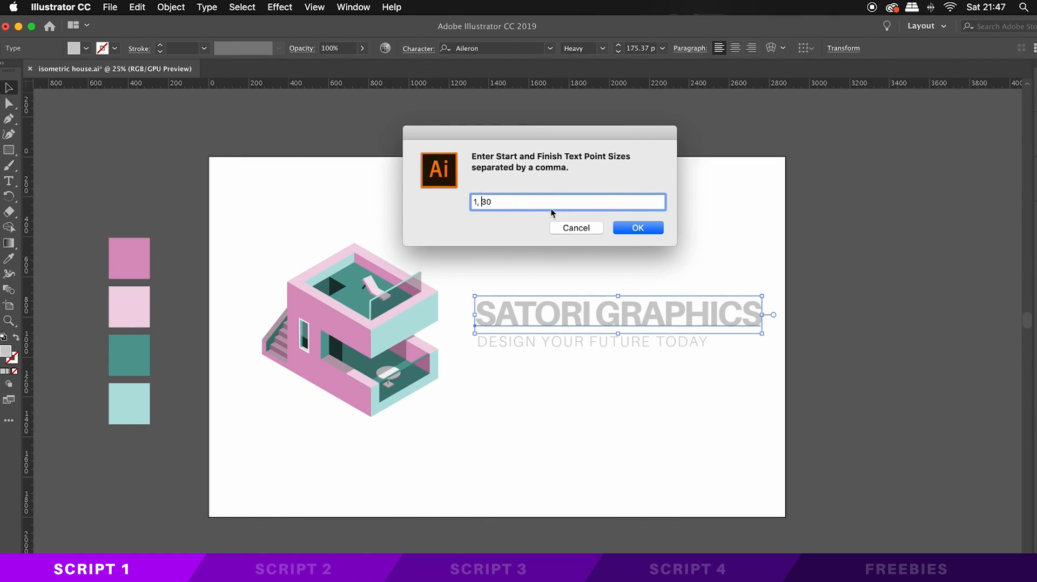
{"action": "left_click", "coordinate": [636, 228]}
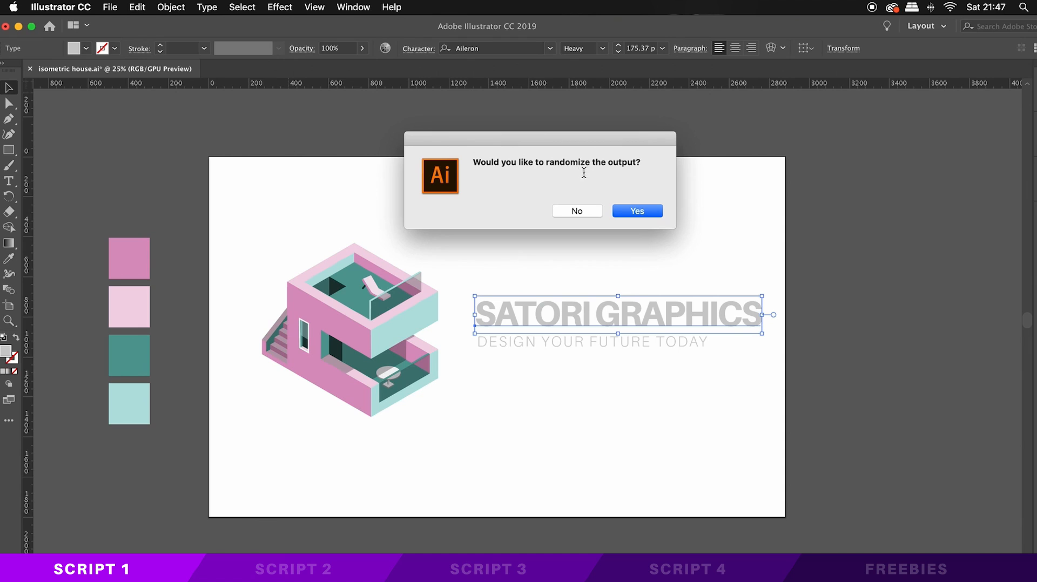
- Answer the randomize and peak prompts, choose shape 1 (left) and apply it to the heading
{"action": "left_click", "coordinate": [635, 210]}
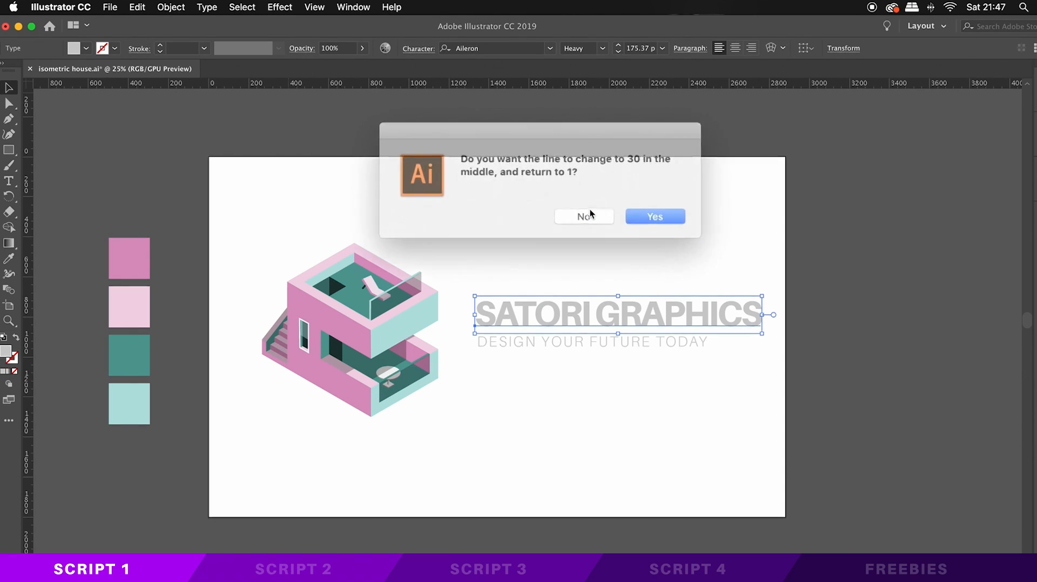
{"action": "left_click", "coordinate": [653, 216]}
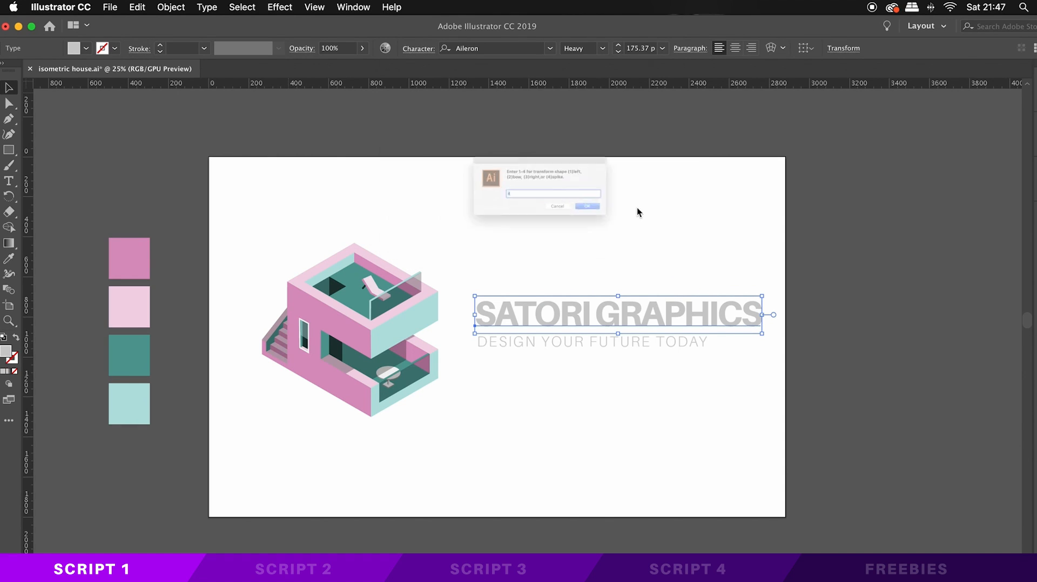
{"action": "type", "text": "1"}
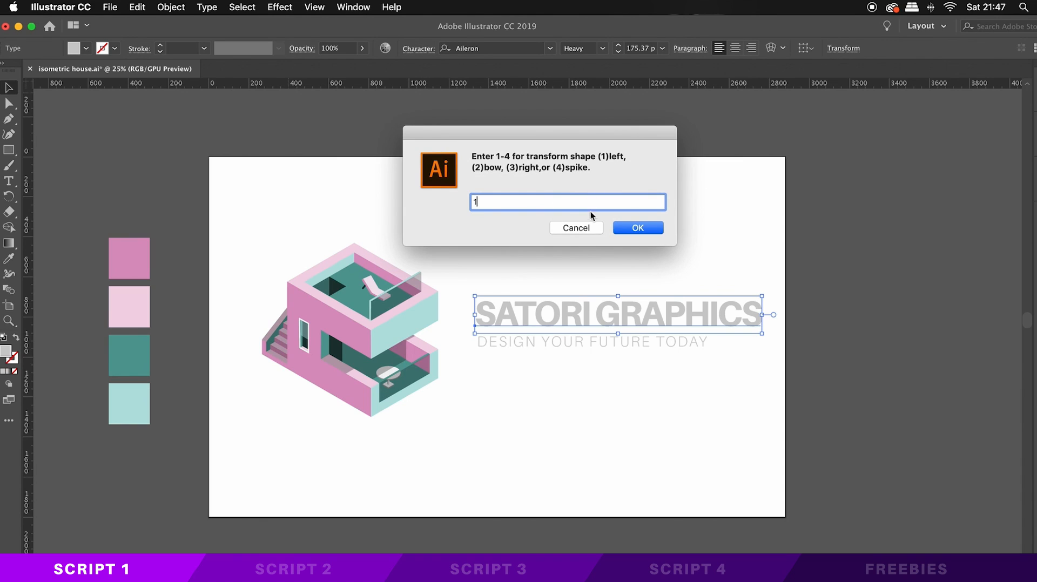
{"action": "left_click", "coordinate": [636, 228]}
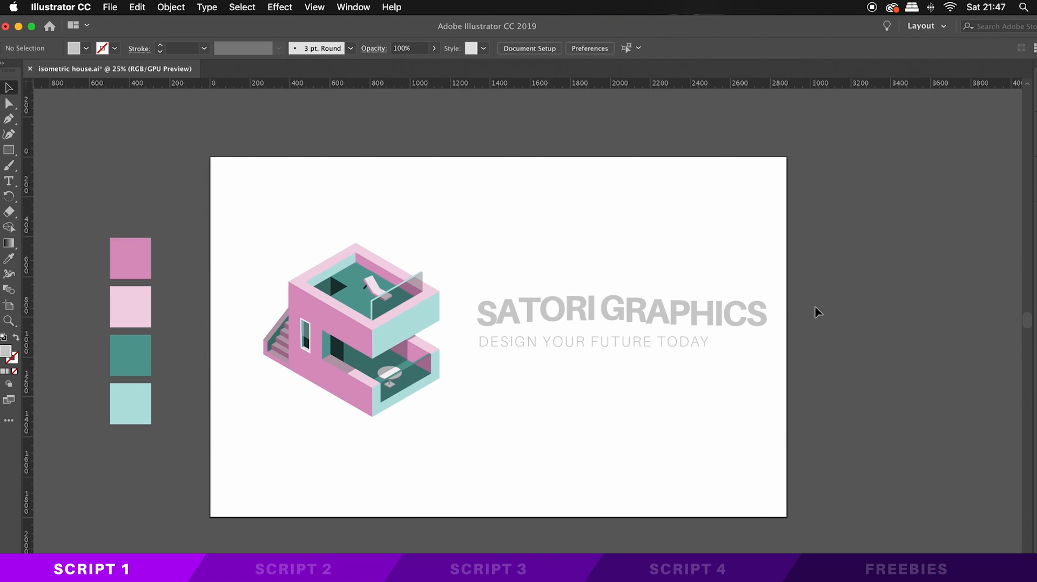
{"action": "mouse_move", "coordinate": [588, 245]}
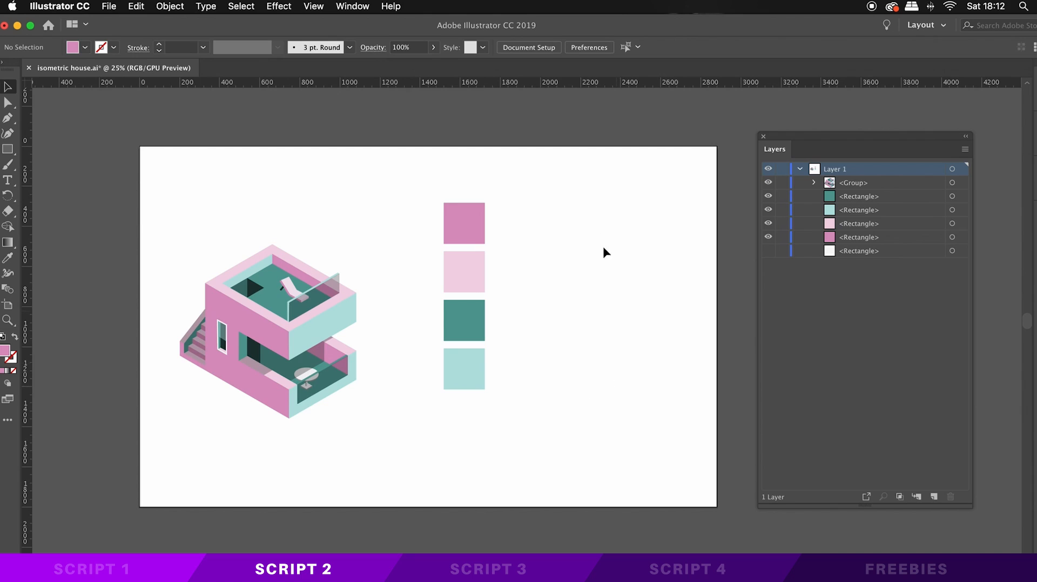
{"action": "mouse_move", "coordinate": [779, 152]}
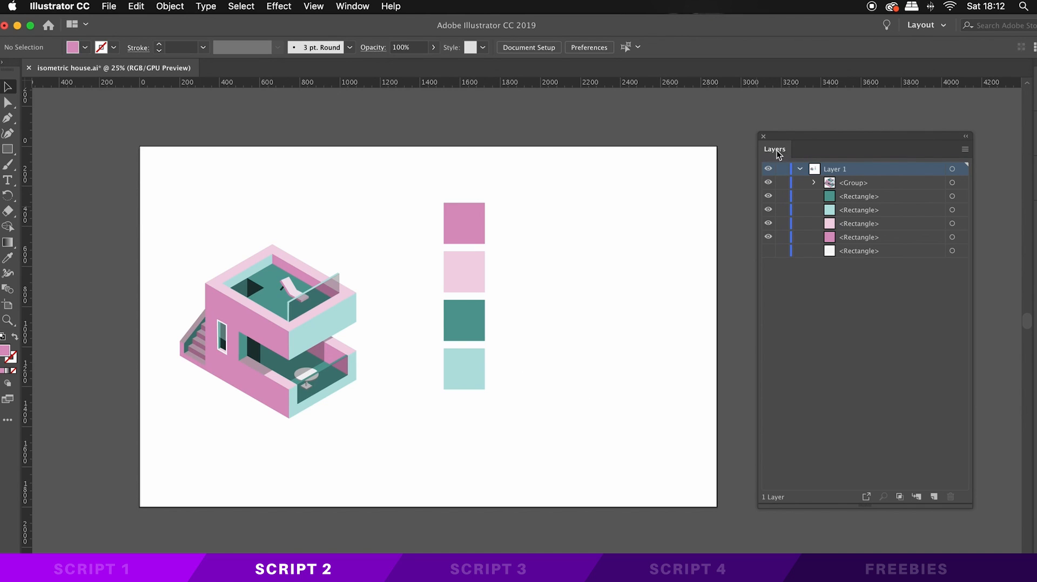
{"action": "mouse_move", "coordinate": [852, 251]}
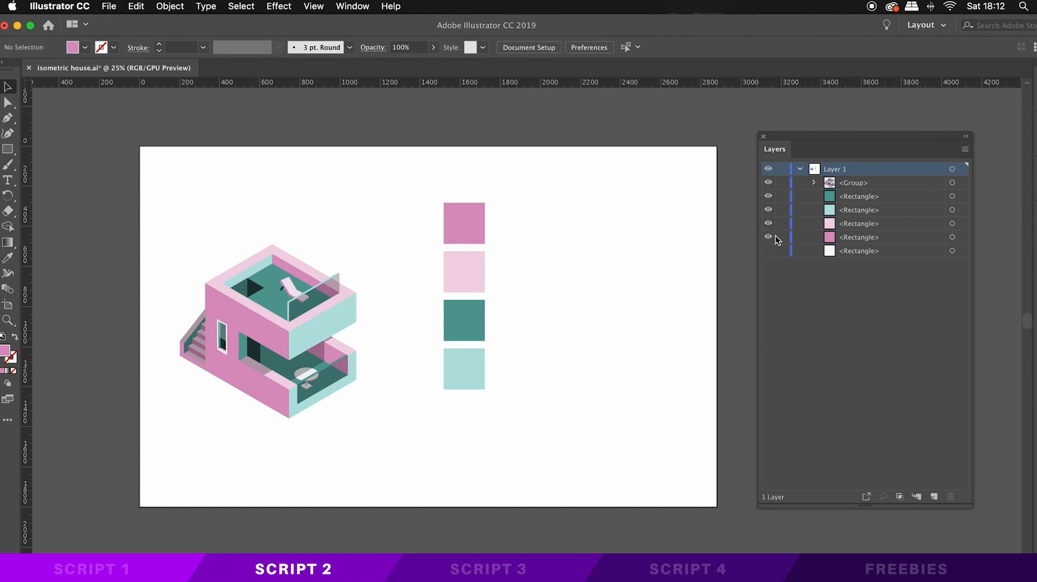
- Run copyToMultipleObjects on the four selected swatches, accepting scaling of the copies
{"action": "left_click_drag", "start_coordinate": [536, 213], "coordinate": [444, 358]}
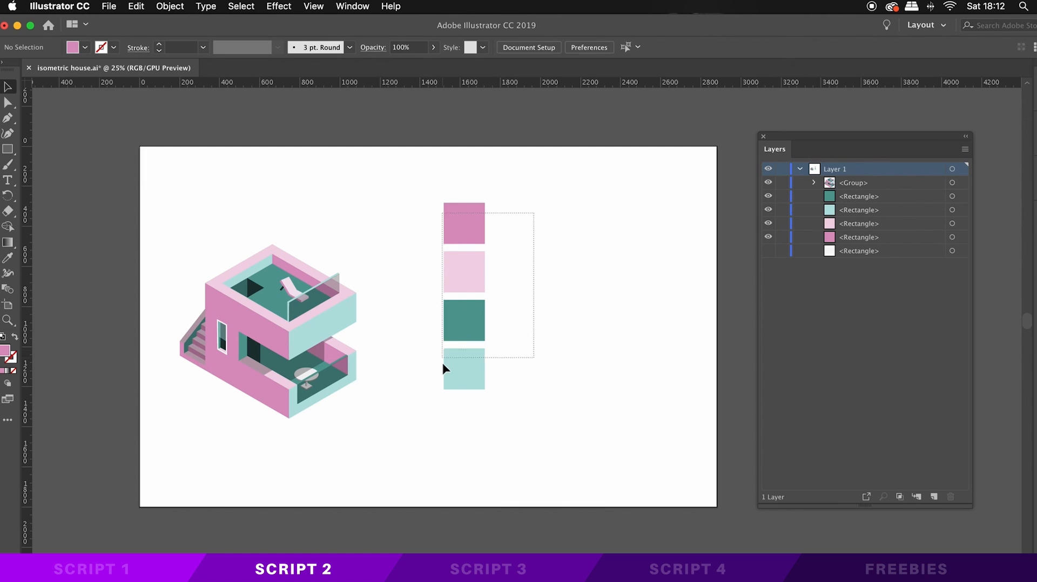
{"action": "left_click", "coordinate": [108, 6]}
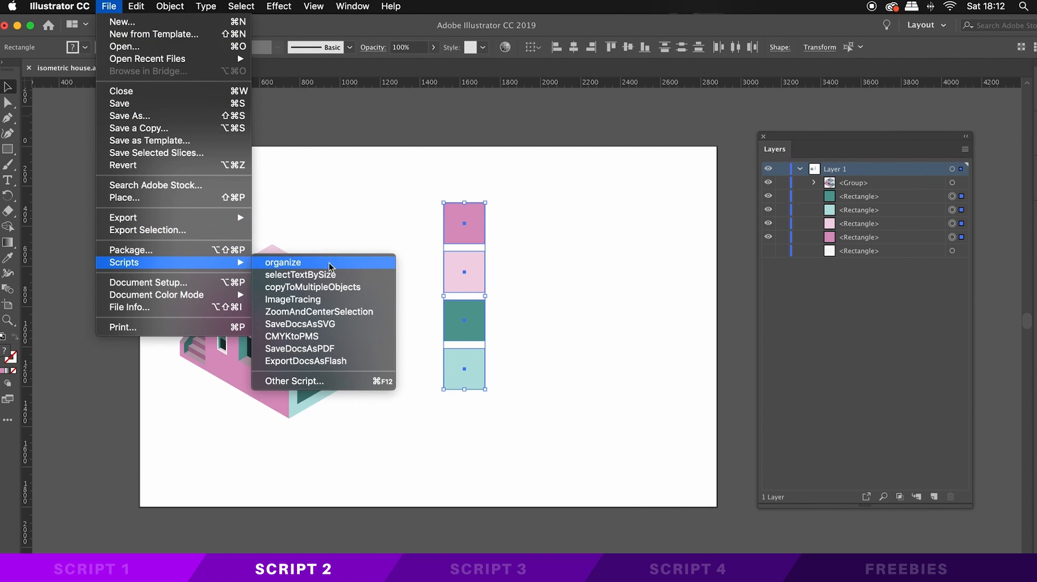
{"action": "mouse_move", "coordinate": [312, 287]}
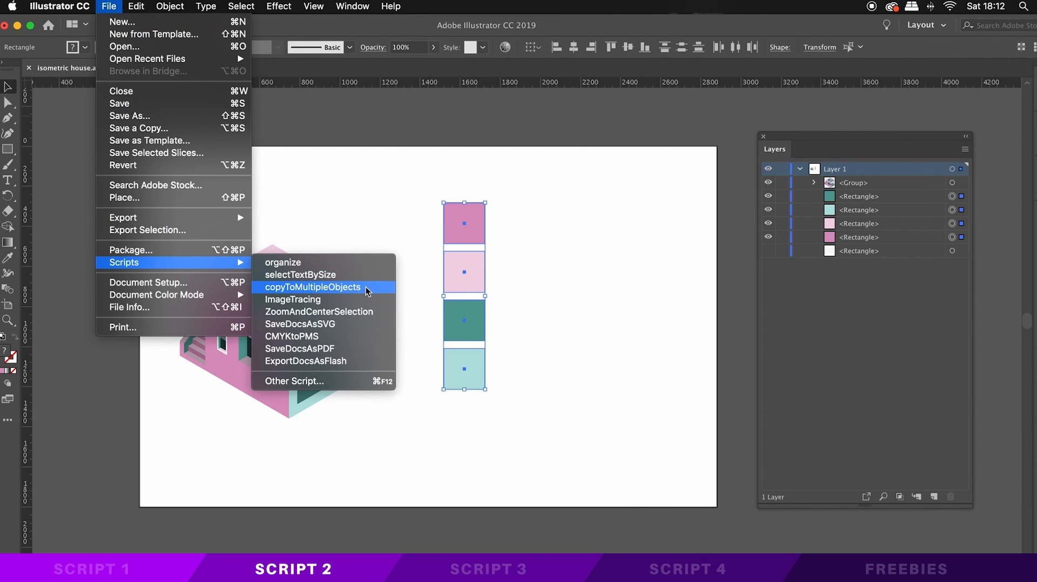
{"action": "left_click", "coordinate": [312, 287]}
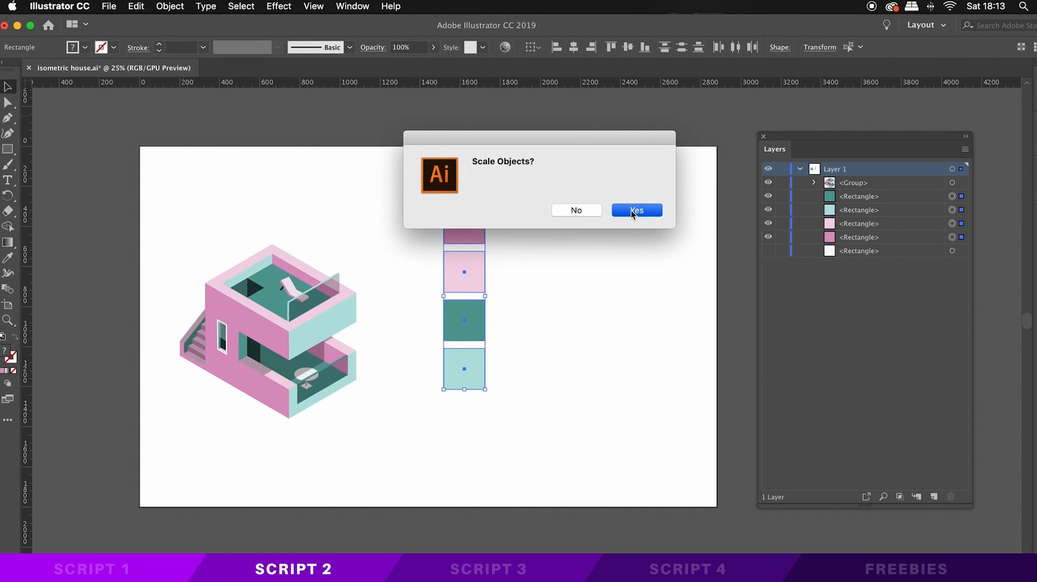
{"action": "left_click", "coordinate": [635, 210]}
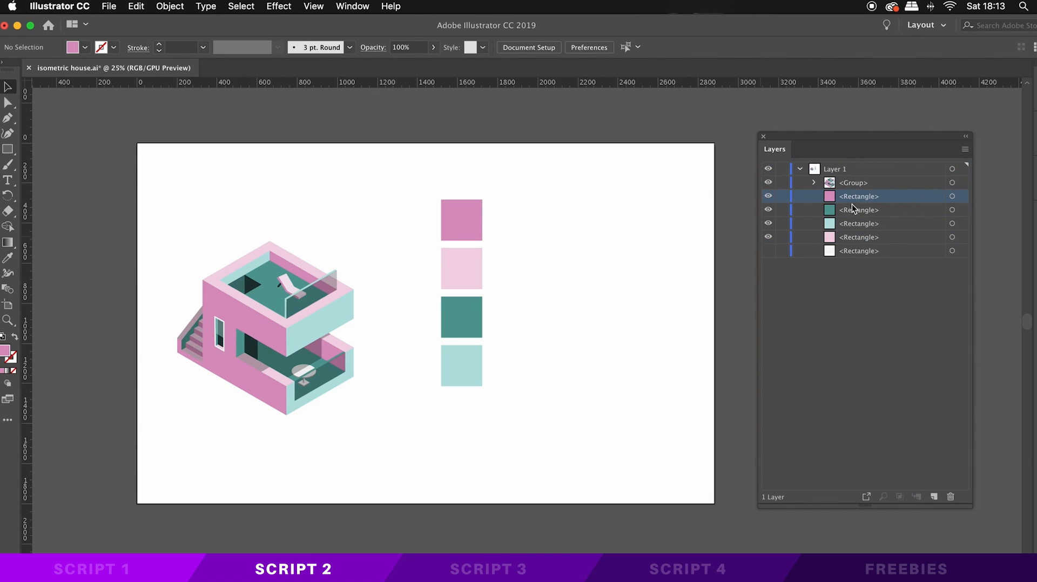
- Run copyToMultipleObjects from the dark pink swatch, then undo the copies
{"action": "left_click", "coordinate": [461, 219]}
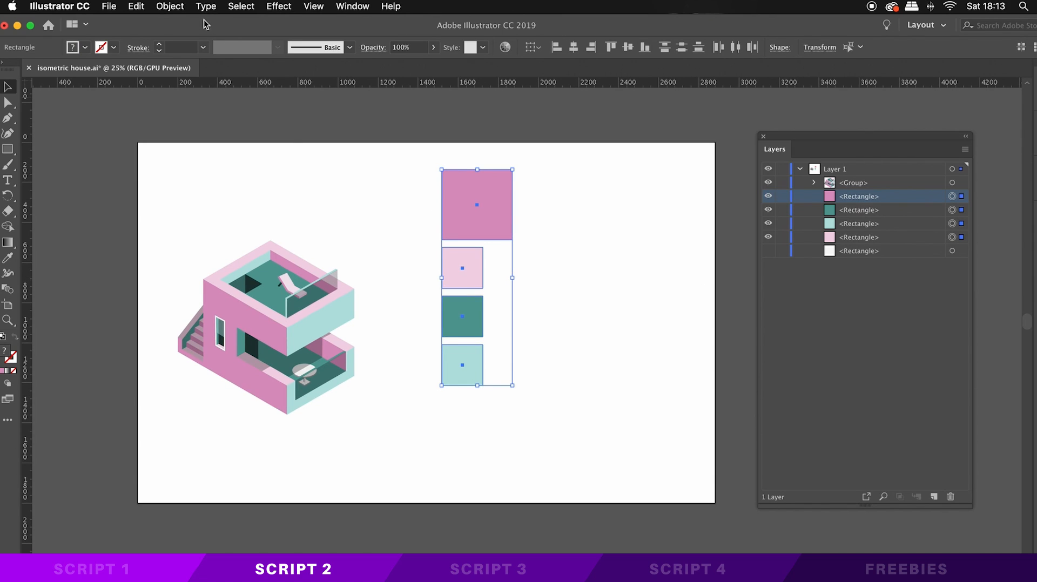
{"action": "left_click", "coordinate": [170, 6]}
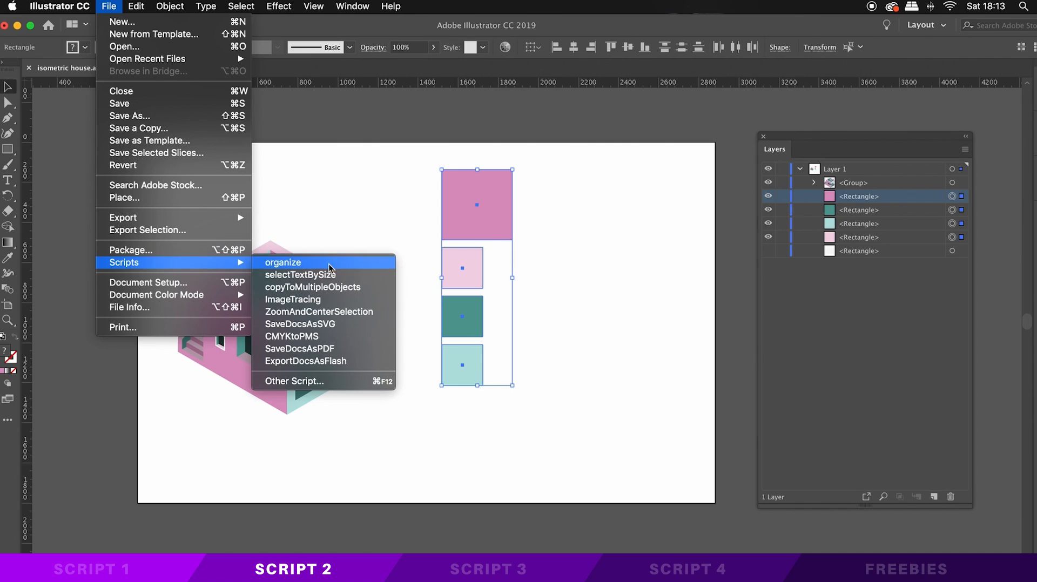
{"action": "left_click", "coordinate": [283, 263]}
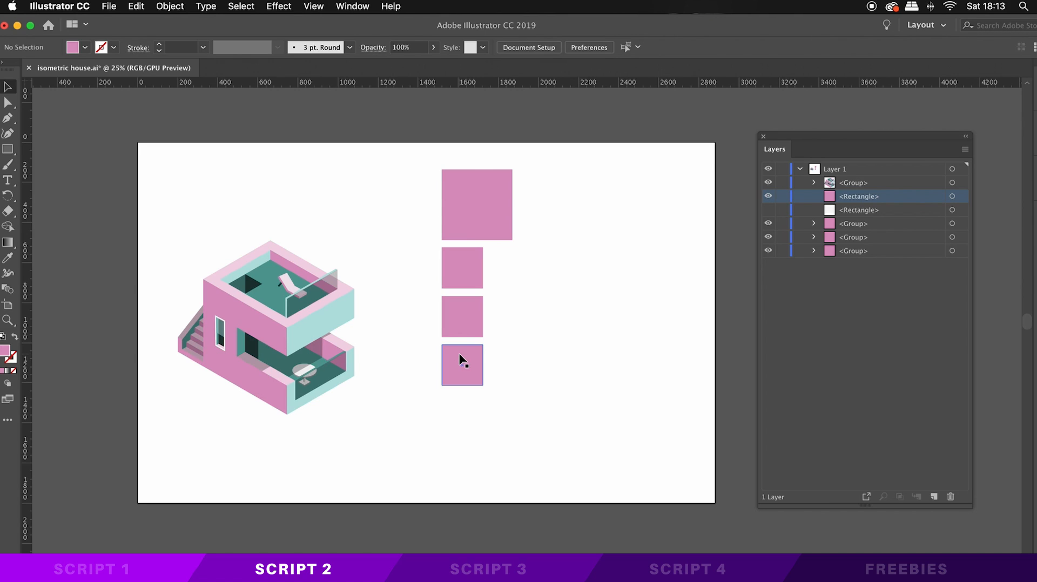
{"action": "key", "text": "cmd+a"}
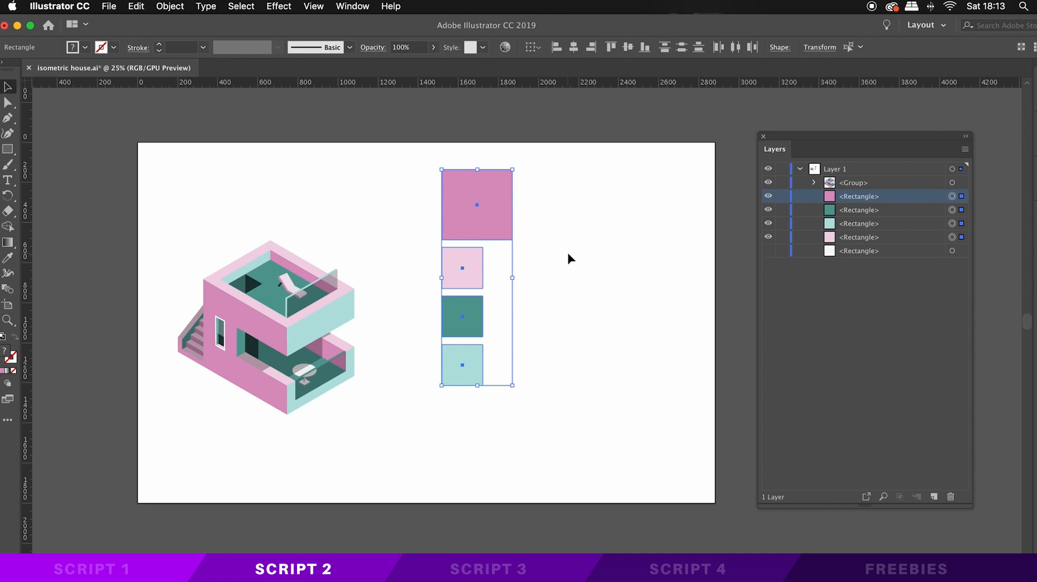
{"action": "left_click", "coordinate": [476, 204]}
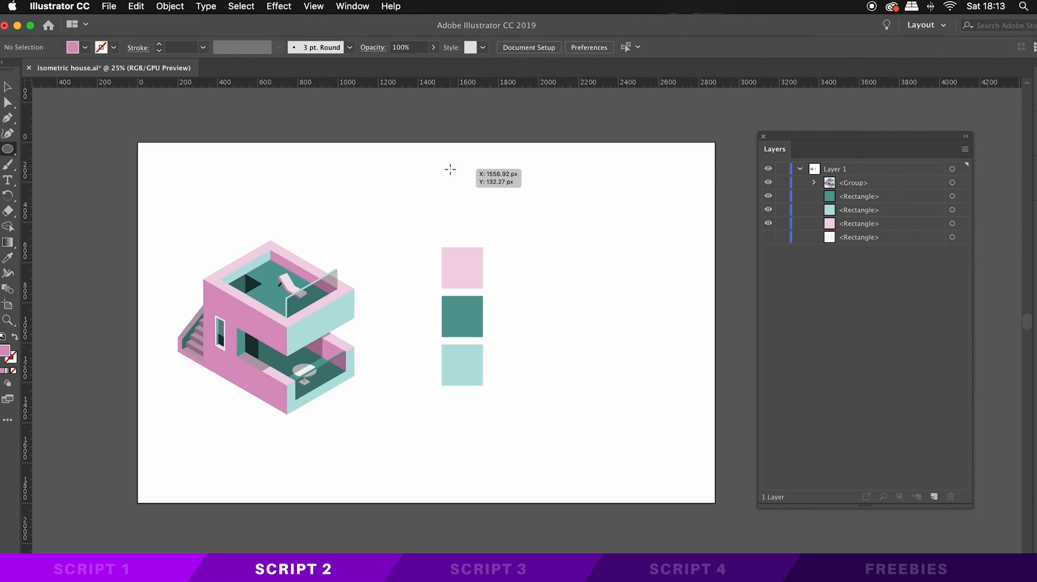
- Draw a pink circle above the swatches and copy it onto them with copyToMultipleObjects
{"action": "left_click_drag", "start_coordinate": [450, 169], "coordinate": [482, 218]}
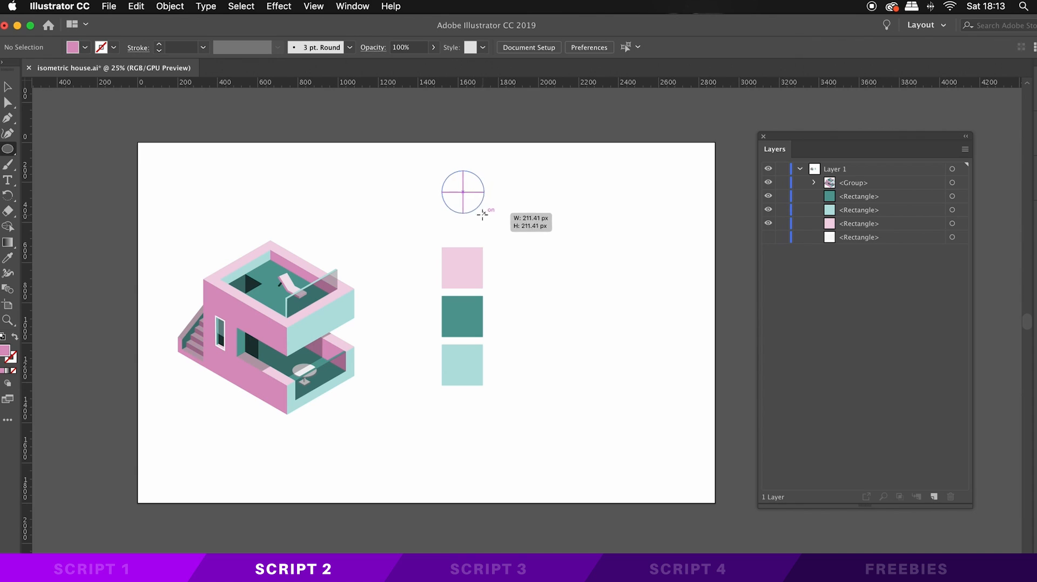
{"action": "left_click_drag", "start_coordinate": [439, 171], "coordinate": [490, 213]}
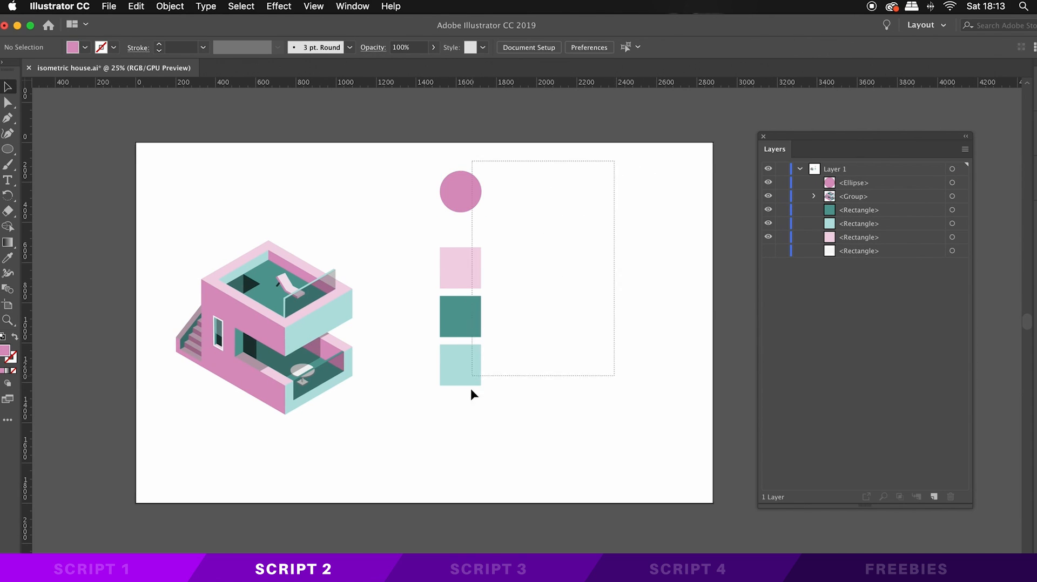
{"action": "left_click", "coordinate": [136, 7]}
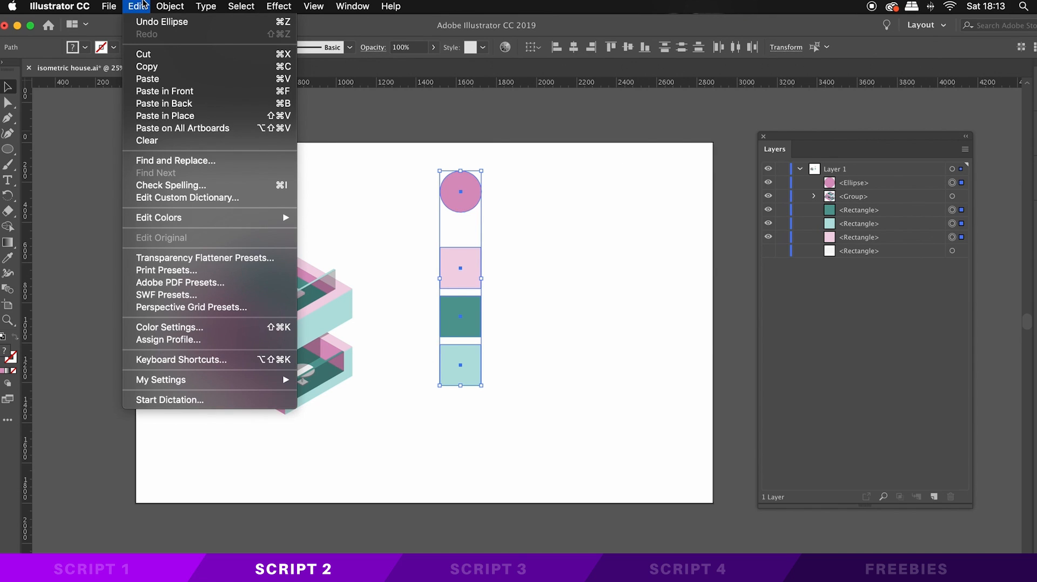
{"action": "left_click", "coordinate": [108, 7]}
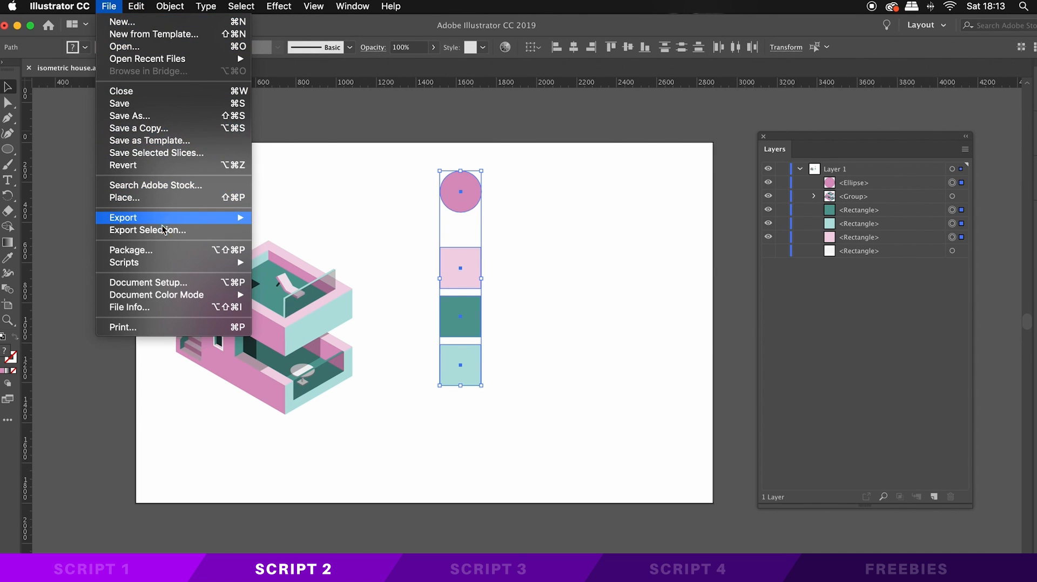
{"action": "mouse_move", "coordinate": [123, 263]}
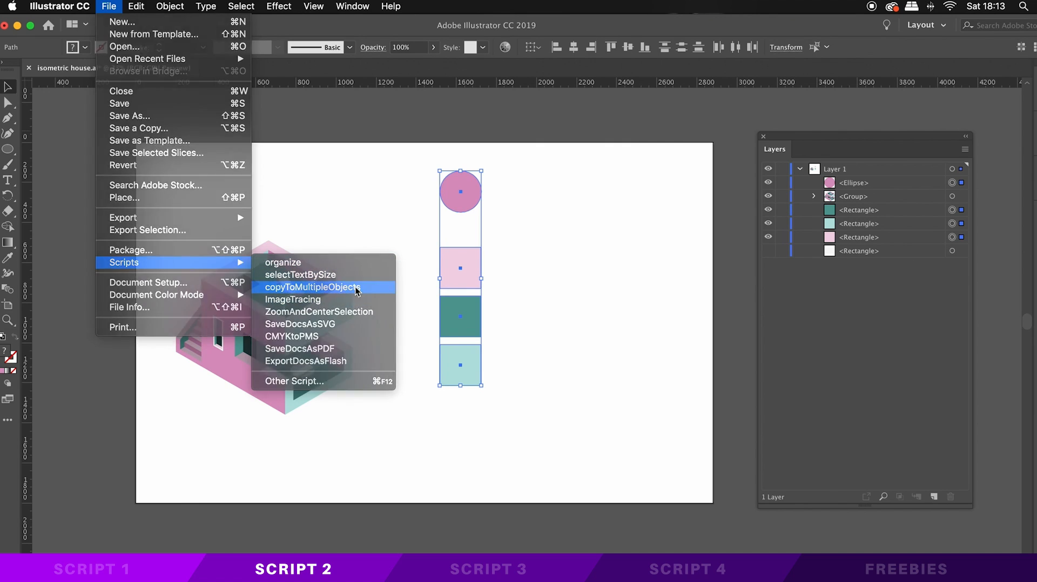
{"action": "left_click", "coordinate": [311, 286]}
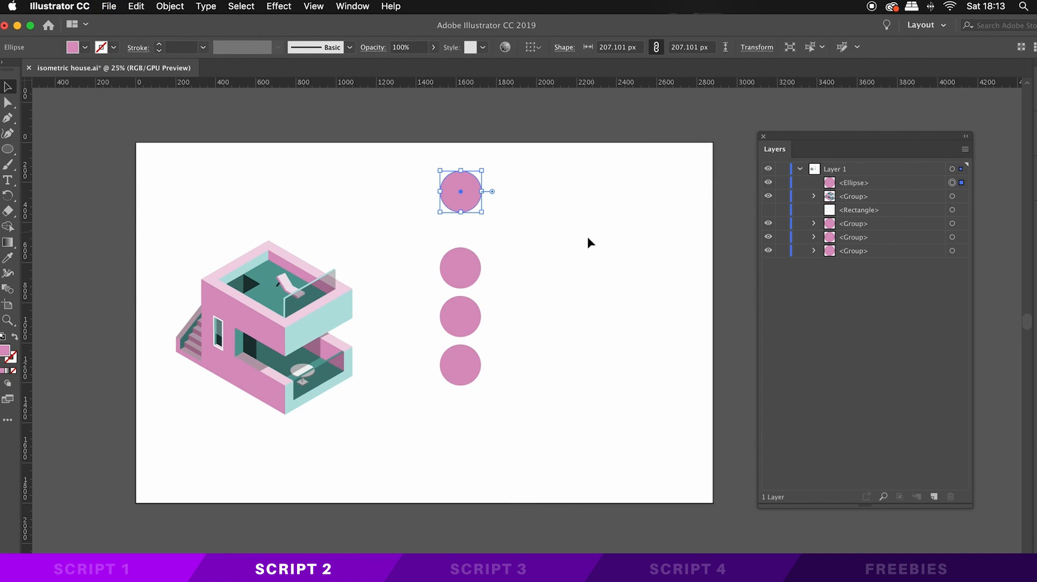
{"action": "mouse_move", "coordinate": [537, 264]}
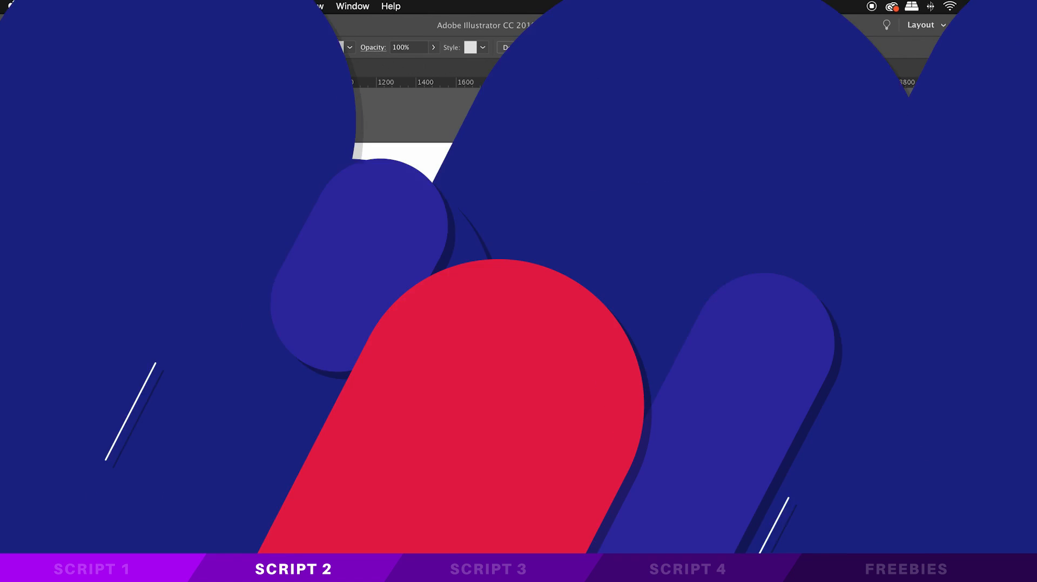
- Switch to the artboard holding the SATORI GRAPHICS text samples
{"action": "left_click", "coordinate": [488, 570]}
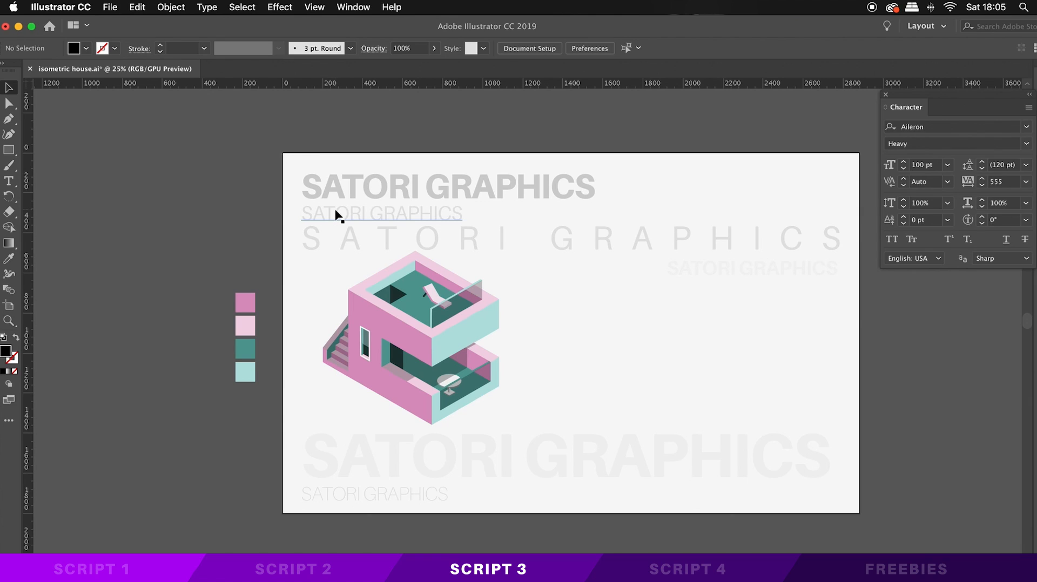
- Select the small SATORI GRAPHICS line and run the selectTextBySize script
{"action": "left_click", "coordinate": [381, 213]}
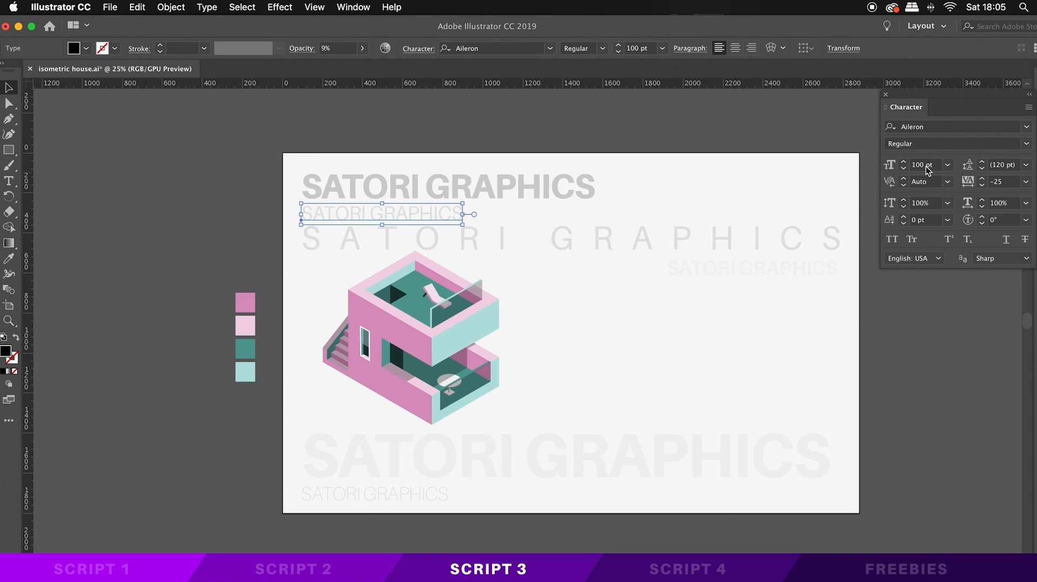
{"action": "left_click", "coordinate": [110, 7]}
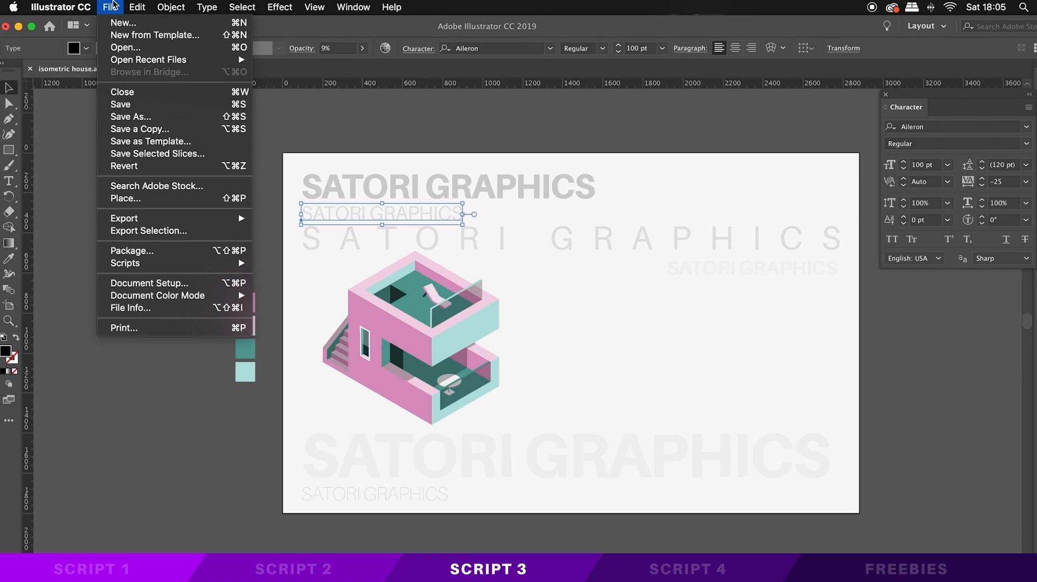
{"action": "mouse_move", "coordinate": [125, 263]}
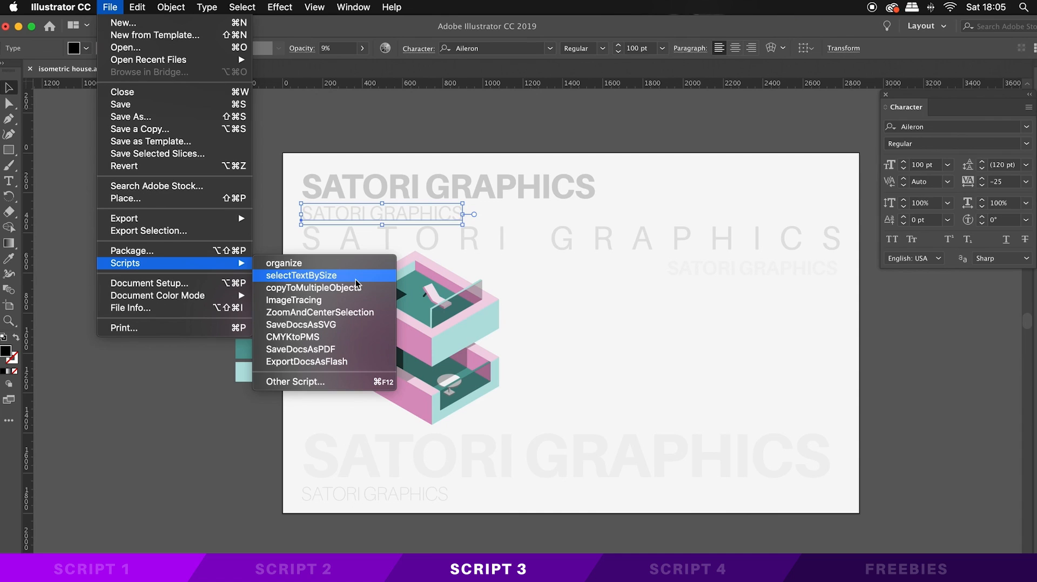
{"action": "left_click", "coordinate": [302, 275]}
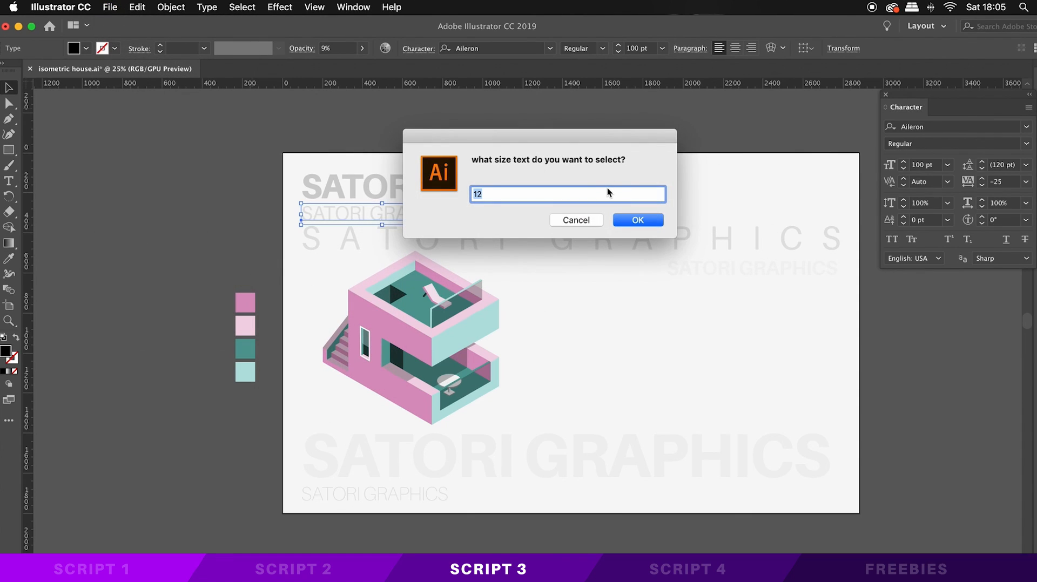
- Select all text set at 100 pt via the script prompt, then clear the selection
{"action": "type", "text": "100"}
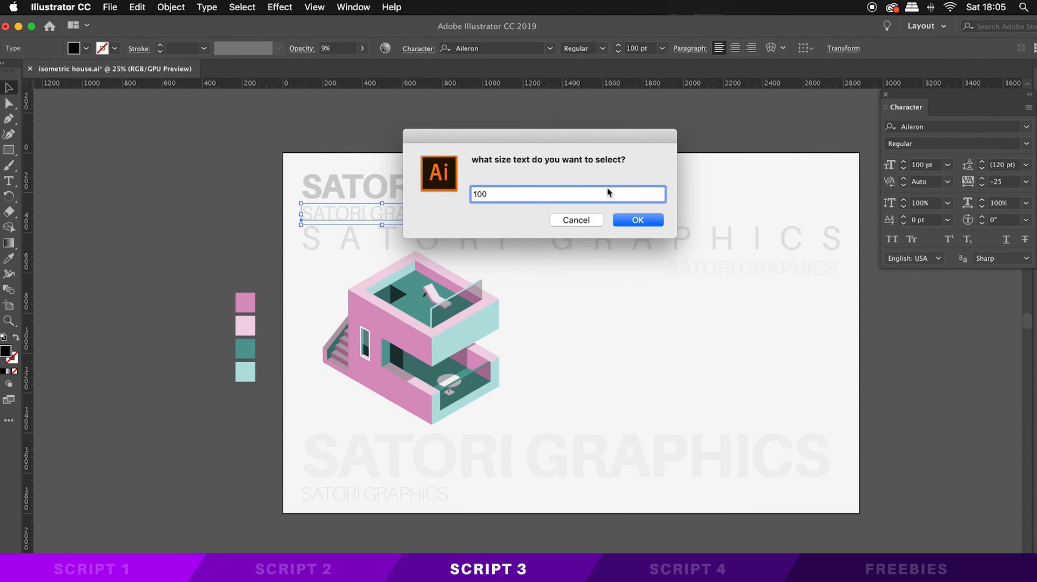
{"action": "left_click", "coordinate": [637, 219]}
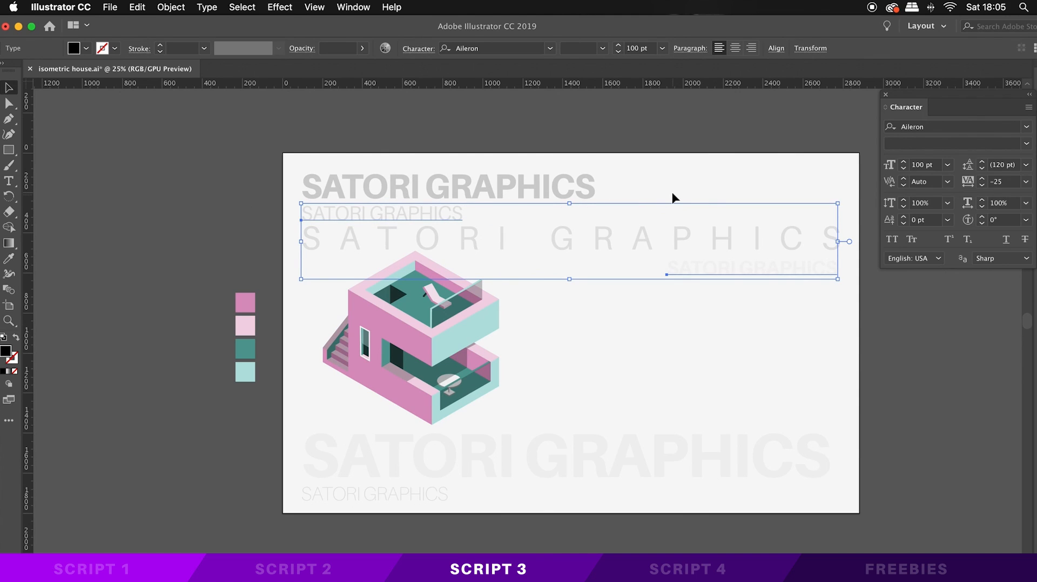
{"action": "mouse_move", "coordinate": [927, 378]}
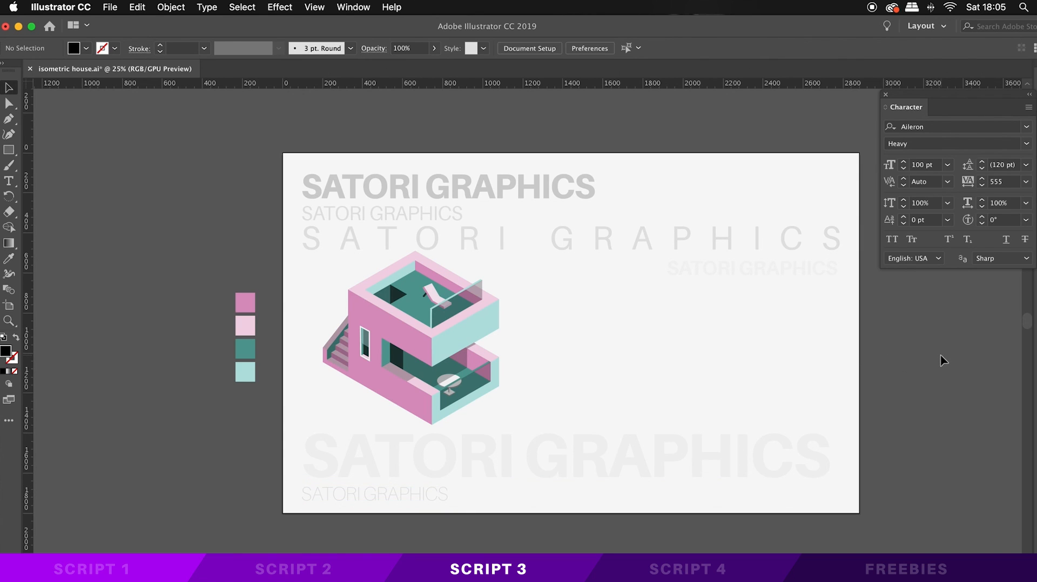
{"action": "left_click", "coordinate": [61, 8]}
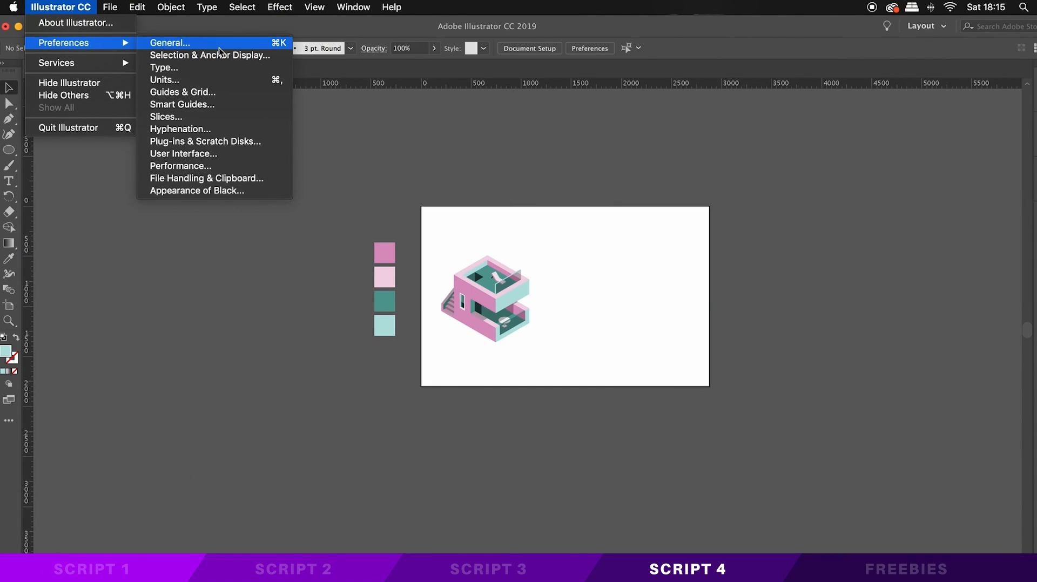
- Check the Selection & Anchor Display preferences, then run ZoomAndCenterSelection on a swatch
{"action": "left_click", "coordinate": [211, 55]}
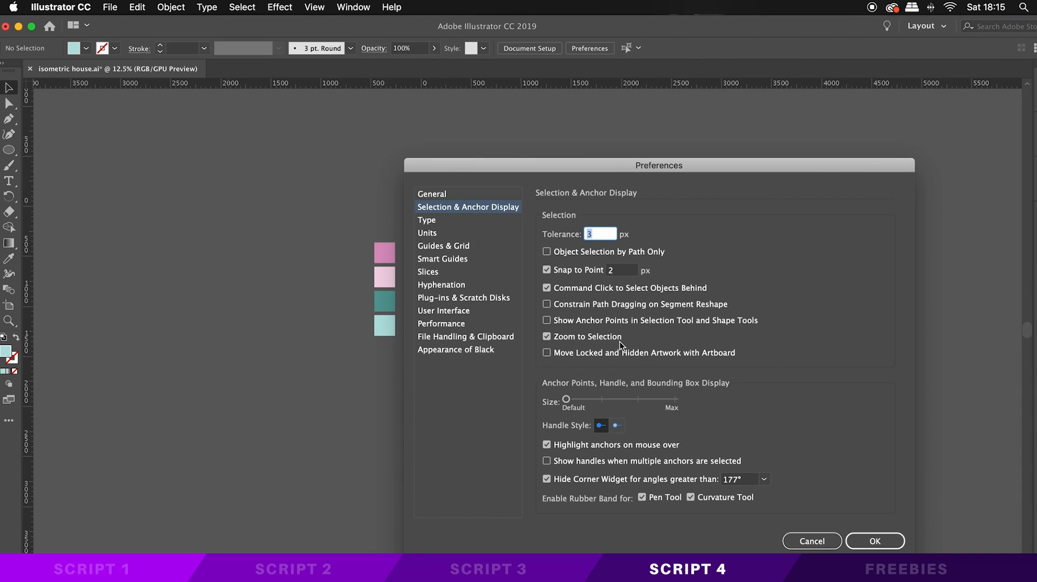
{"action": "left_click", "coordinate": [691, 497]}
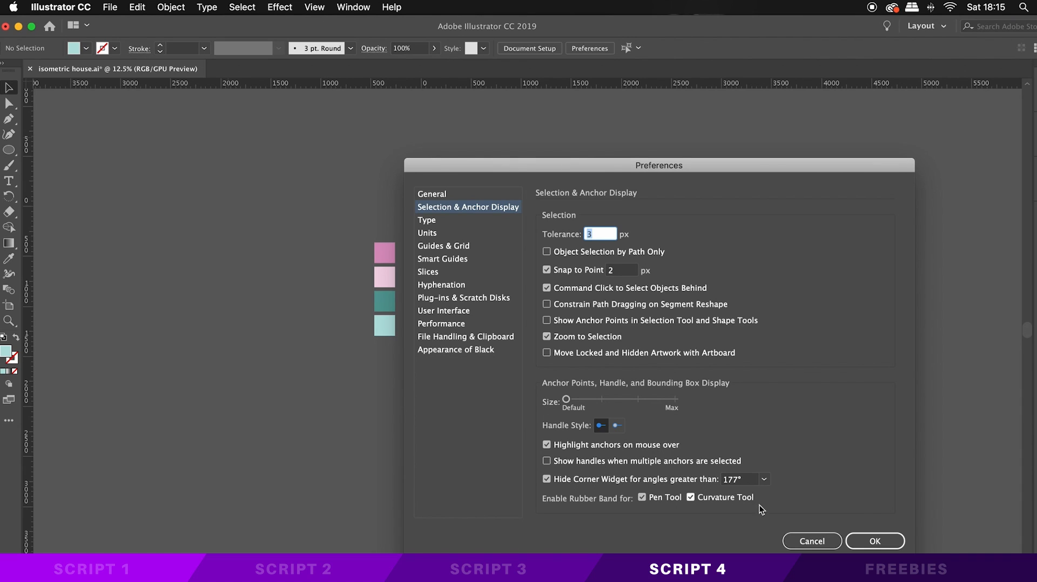
{"action": "left_click", "coordinate": [874, 540]}
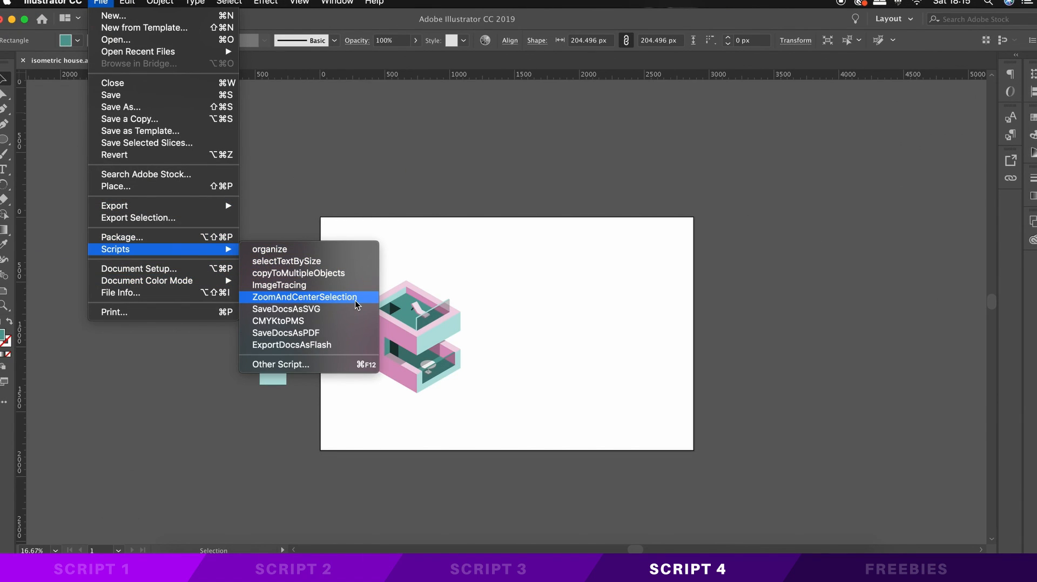
{"action": "left_click", "coordinate": [303, 296]}
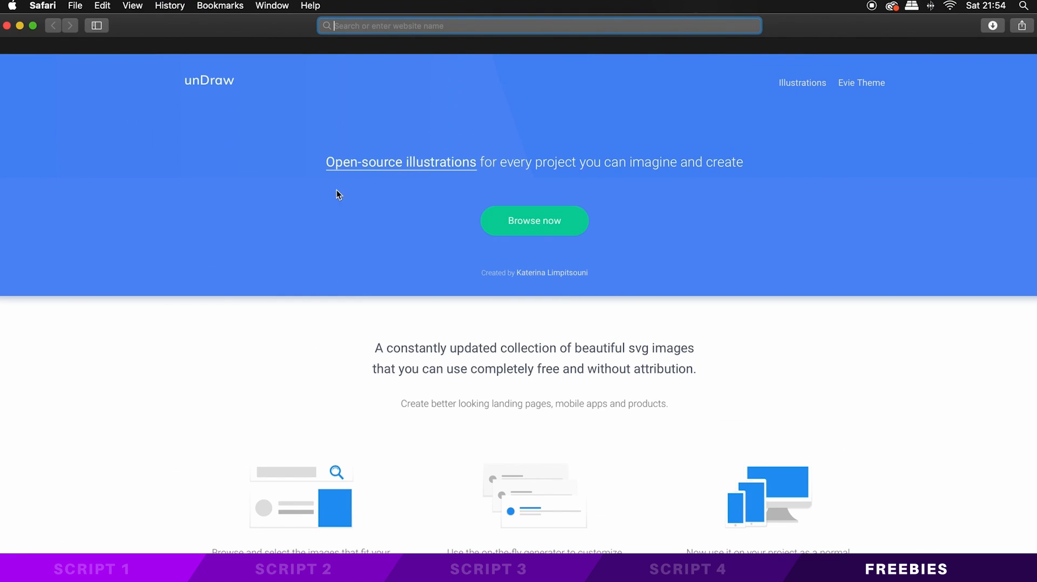
{"action": "mouse_move", "coordinate": [748, 181]}
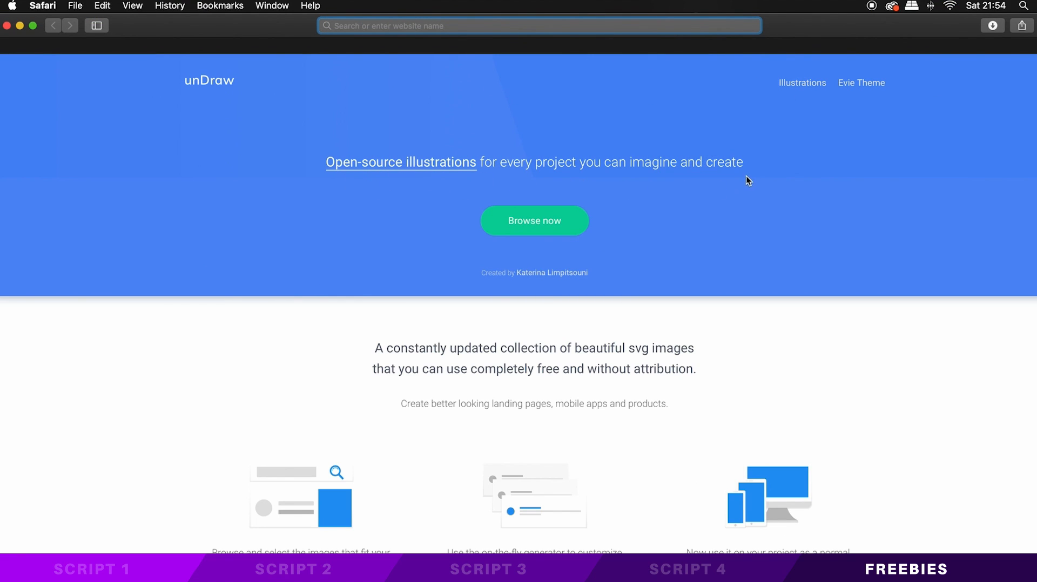
{"action": "mouse_move", "coordinate": [534, 220]}
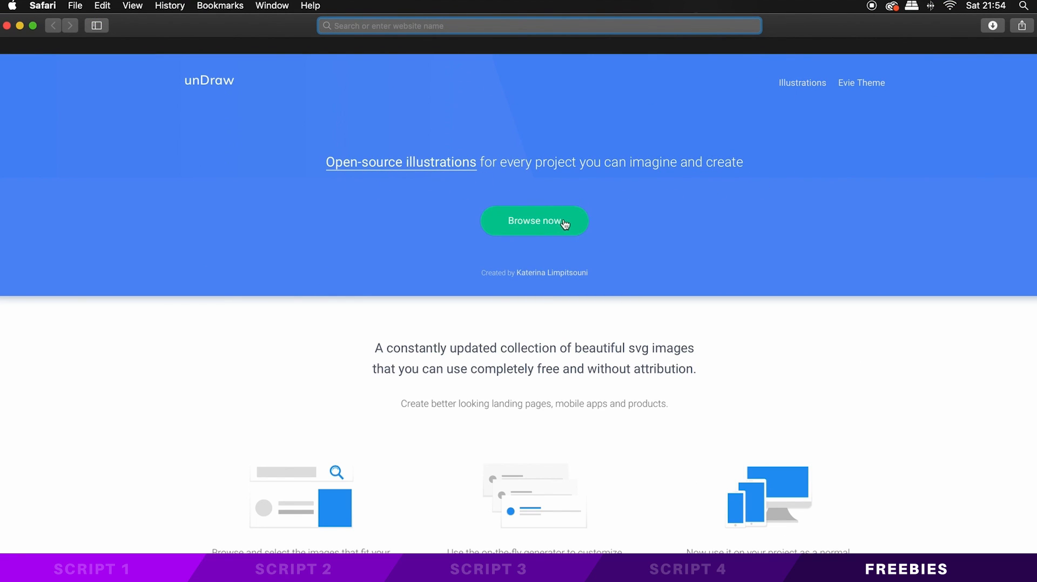
{"action": "mouse_move", "coordinate": [576, 220]}
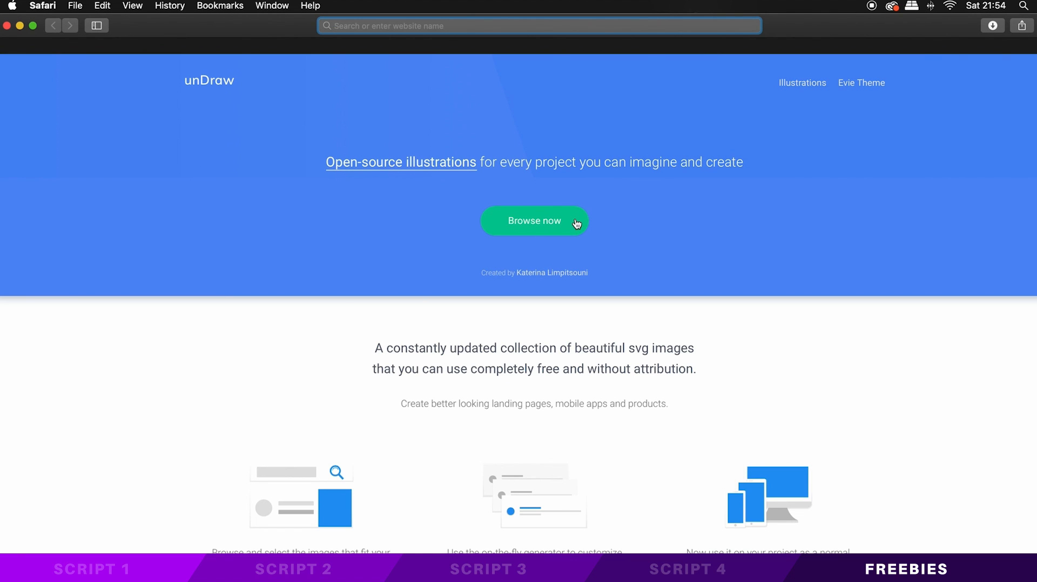
- Browse the unDraw illustrations gallery, scrolling through the free drawings
{"action": "left_click", "coordinate": [534, 221]}
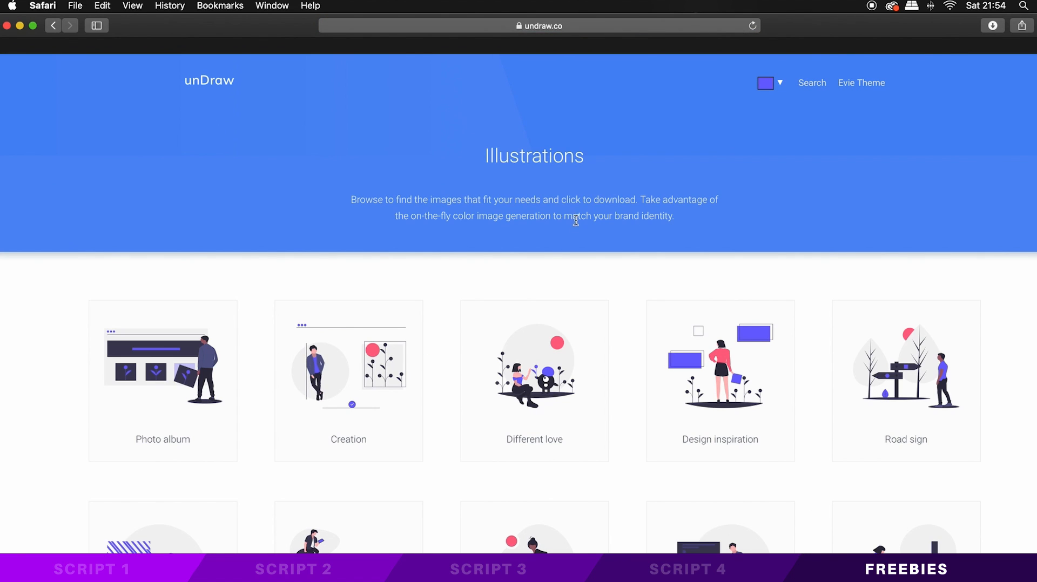
{"action": "scroll", "scroll_direction": "down", "scroll_amount": 3}
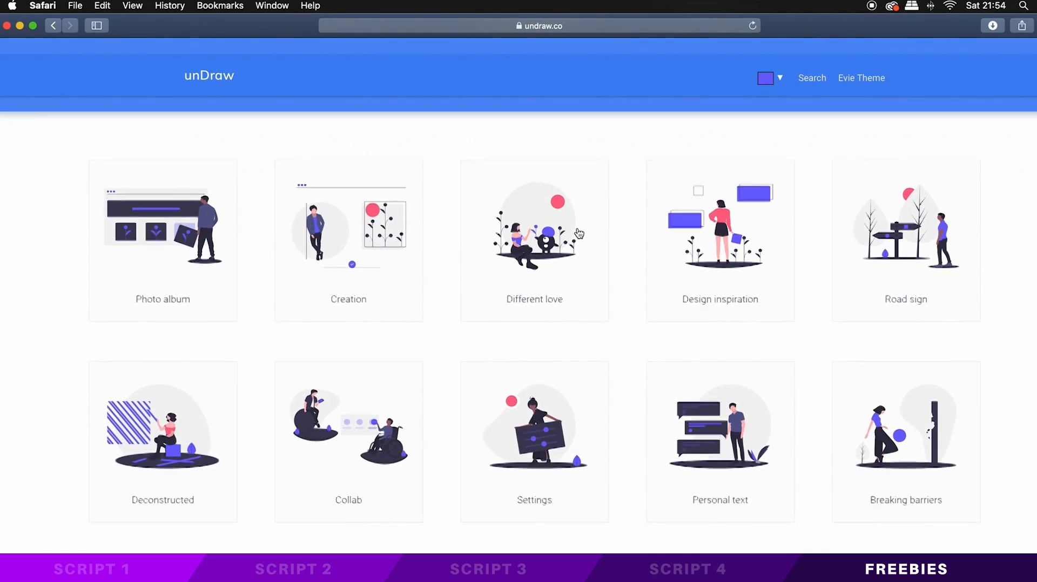
{"action": "scroll", "scroll_direction": "down", "scroll_amount": 3}
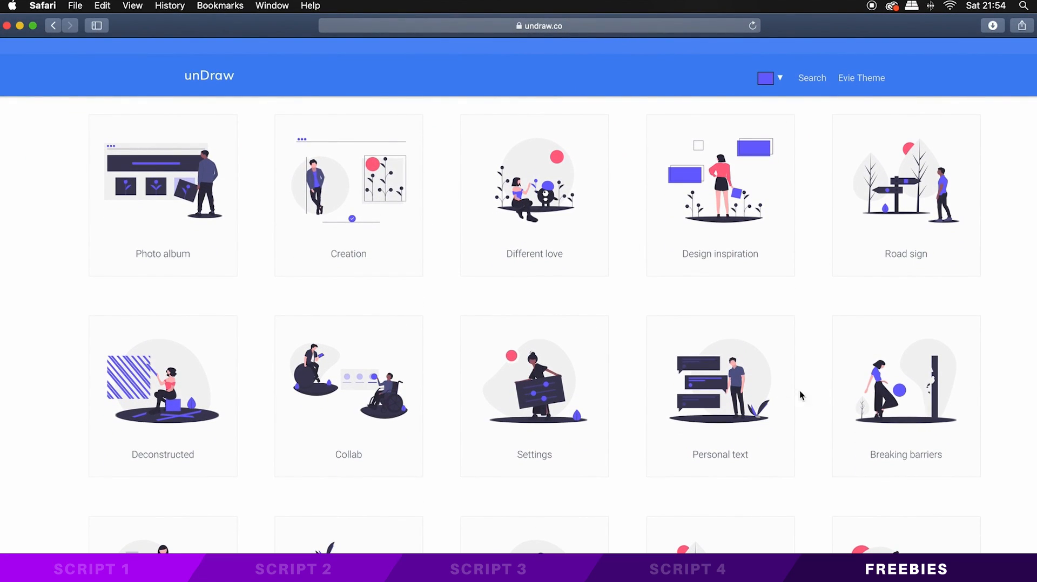
{"action": "scroll", "scroll_direction": "down", "scroll_amount": 3}
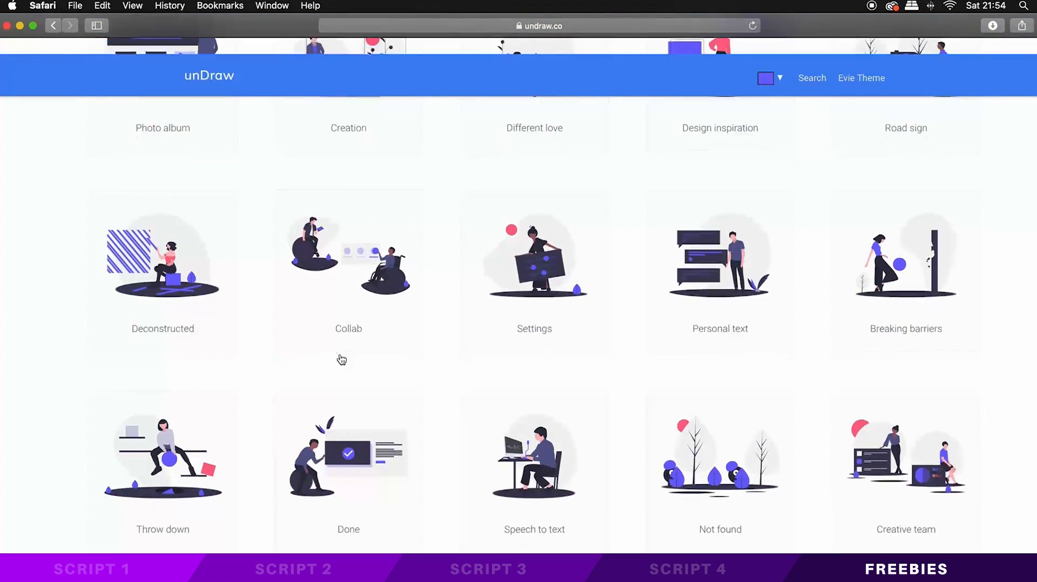
{"action": "scroll", "scroll_direction": "down", "scroll_amount": 3}
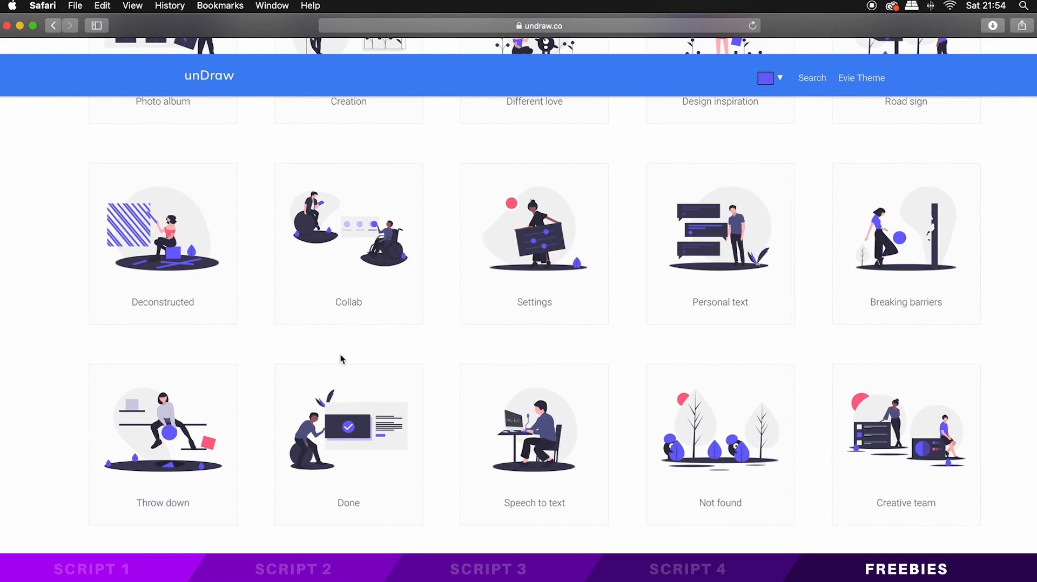
{"action": "scroll", "scroll_direction": "down", "scroll_amount": 3}
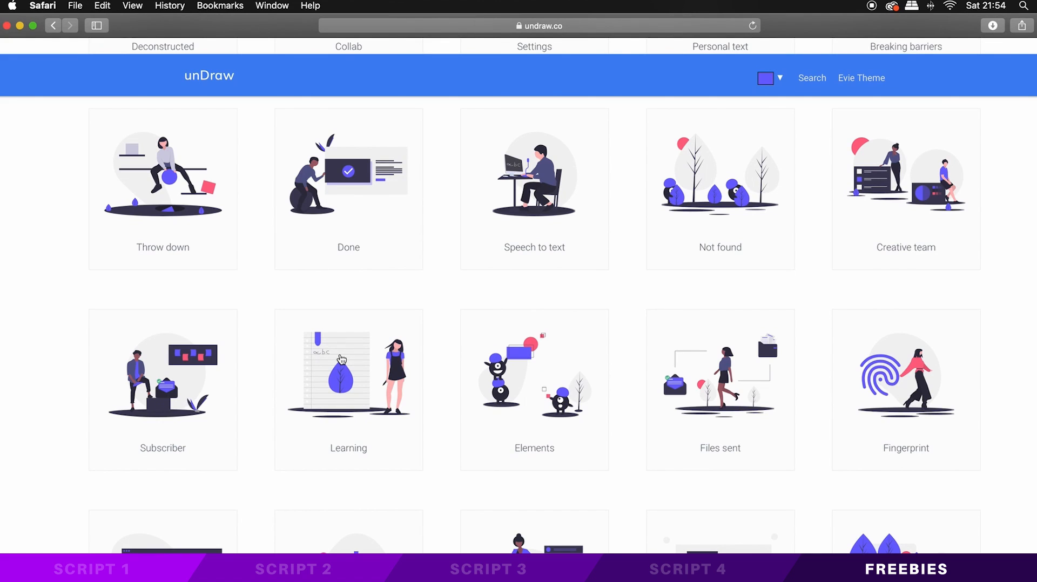
{"action": "scroll", "scroll_direction": "down", "scroll_amount": 3}
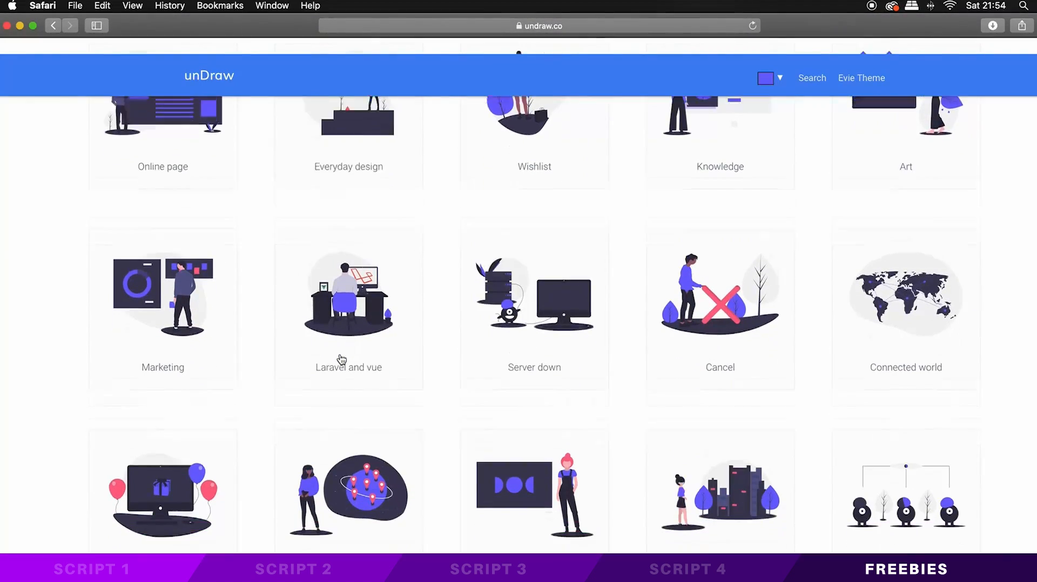
{"action": "scroll", "scroll_direction": "down", "scroll_amount": 3}
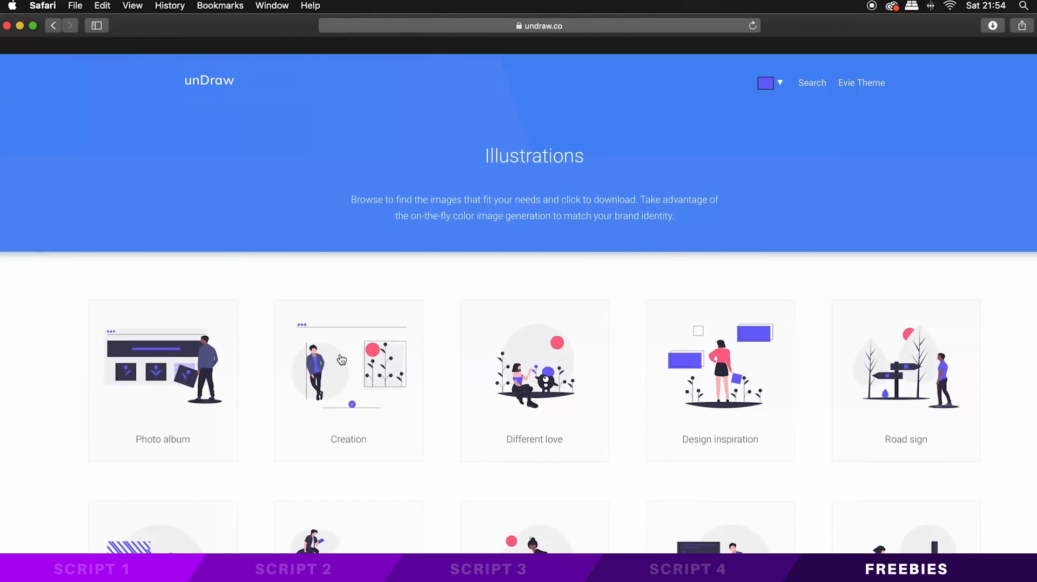
{"action": "mouse_move", "coordinate": [673, 277]}
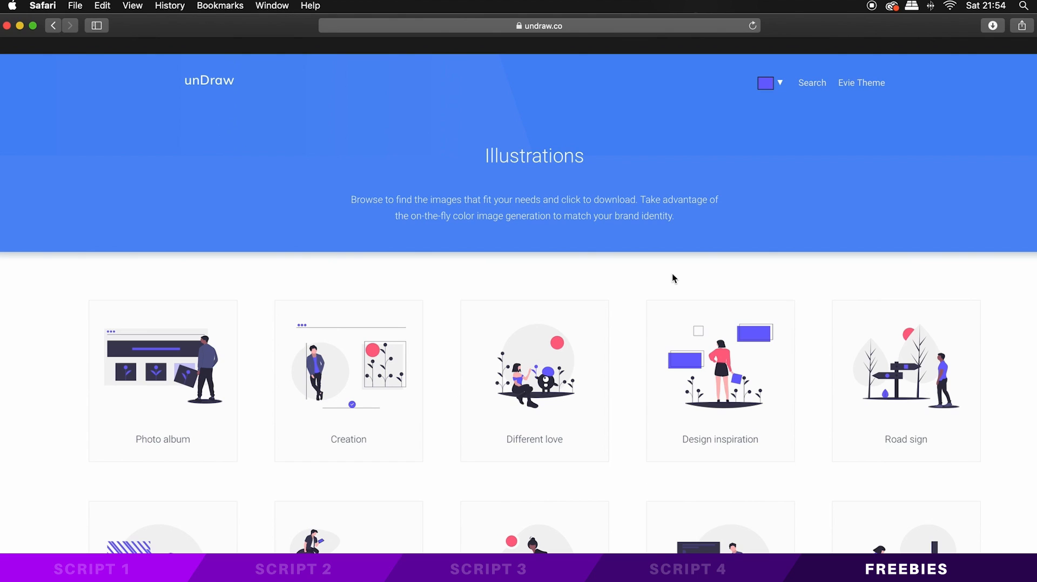
{"action": "mouse_move", "coordinate": [677, 278]}
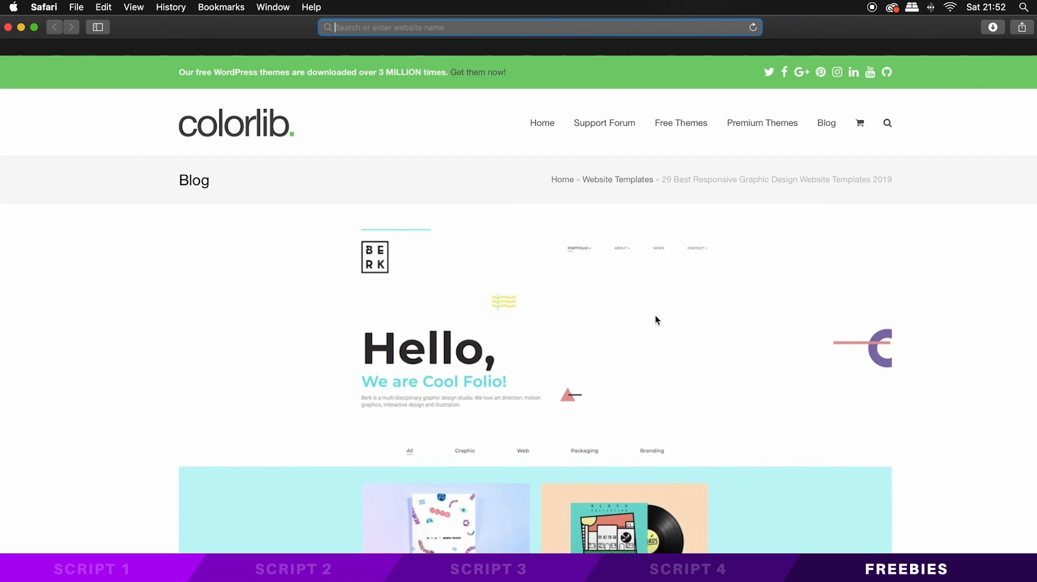
- Scroll the Colorlib templates article down past the Lester, Gorge and Genix entries
{"action": "scroll", "scroll_direction": "down", "scroll_amount": 3}
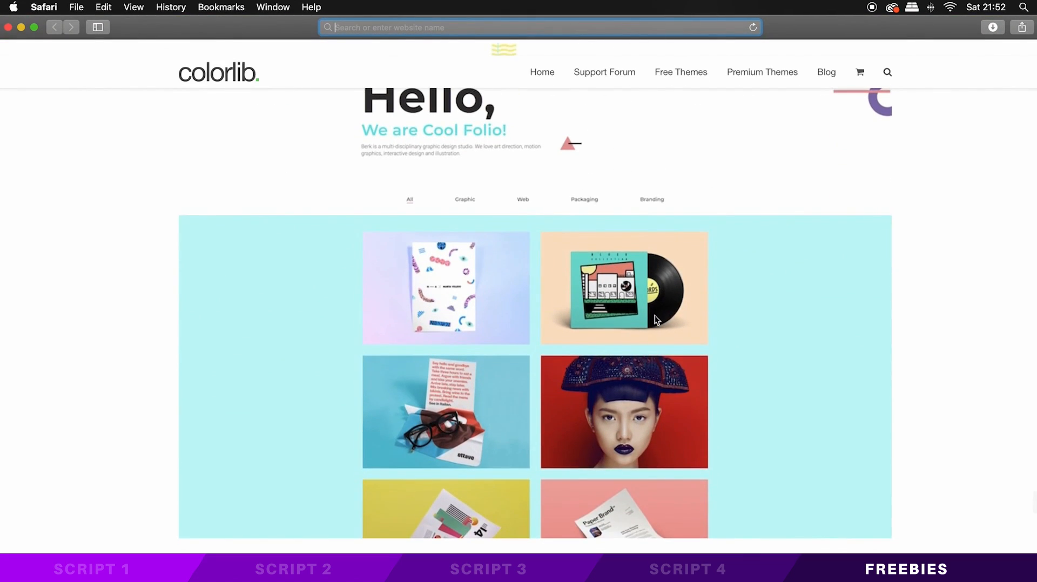
{"action": "scroll", "scroll_direction": "down", "scroll_amount": 3}
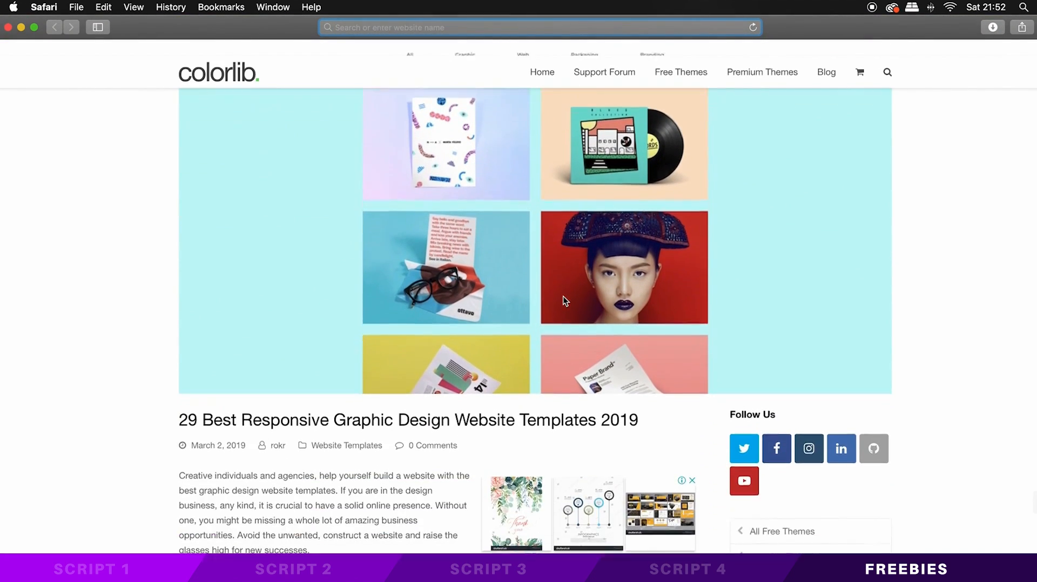
{"action": "scroll", "scroll_direction": "down", "scroll_amount": 3}
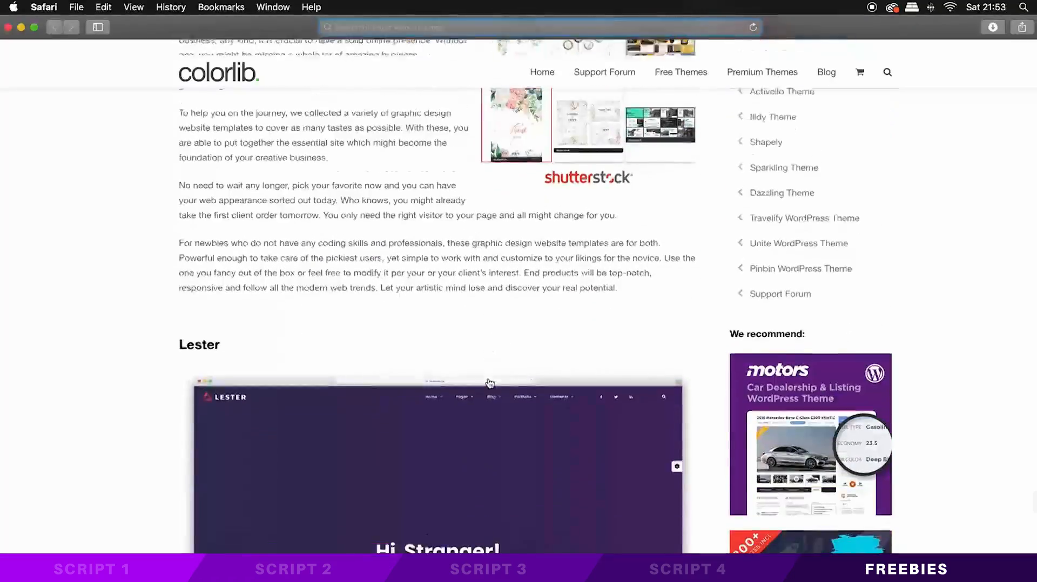
{"action": "scroll", "scroll_direction": "down", "scroll_amount": 3}
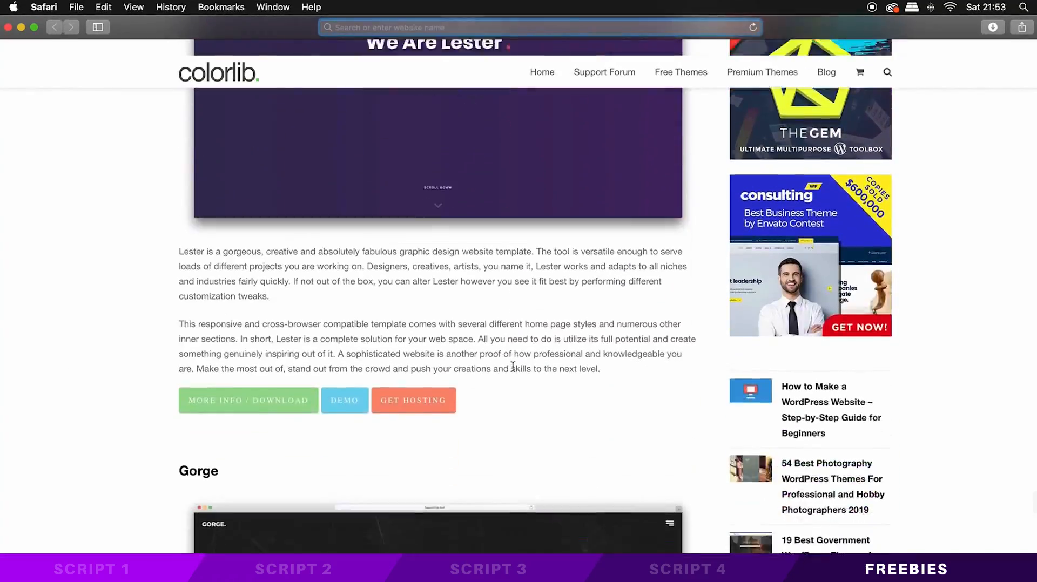
{"action": "scroll", "scroll_direction": "down", "scroll_amount": 3}
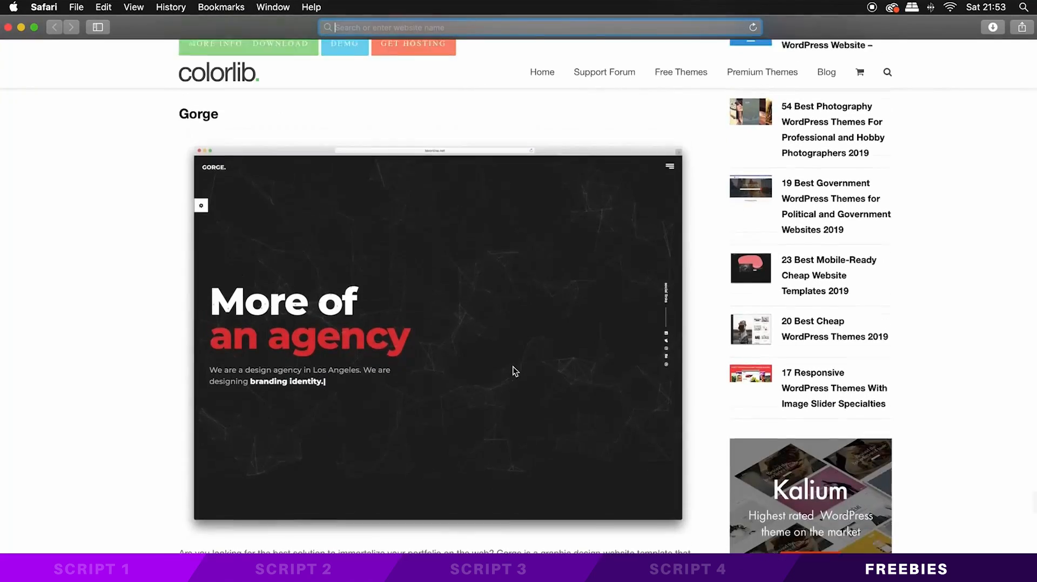
{"action": "scroll", "scroll_direction": "down", "scroll_amount": 3}
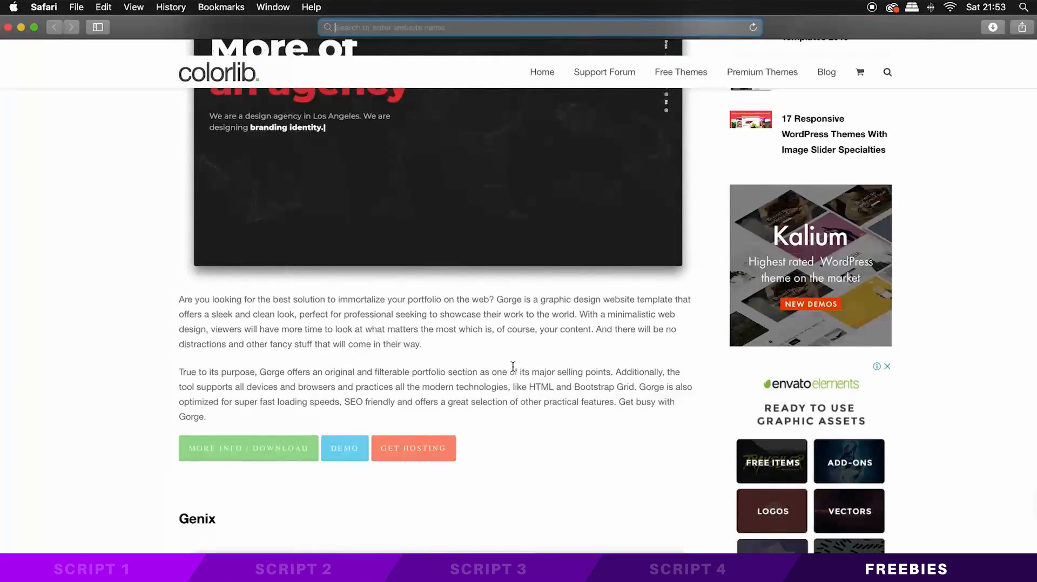
{"action": "scroll", "scroll_direction": "down", "scroll_amount": 3}
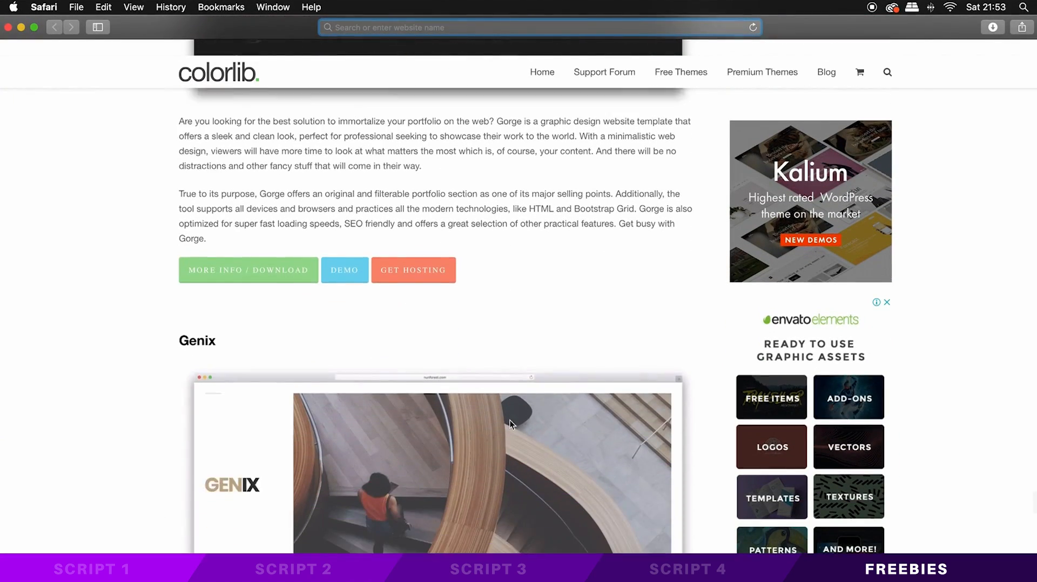
{"action": "scroll", "scroll_direction": "down", "scroll_amount": 3}
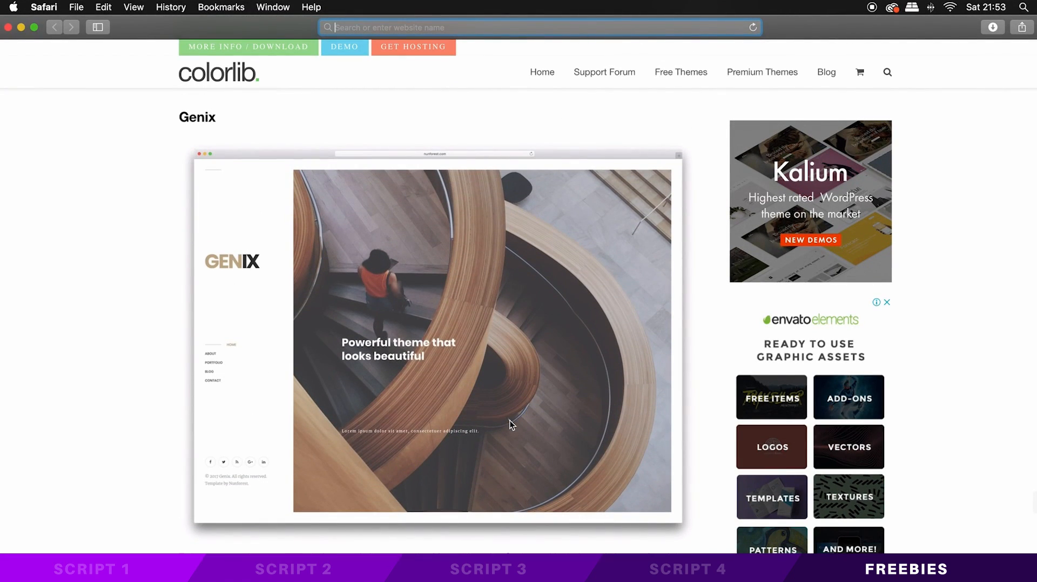
{"action": "scroll", "scroll_direction": "down", "scroll_amount": 3}
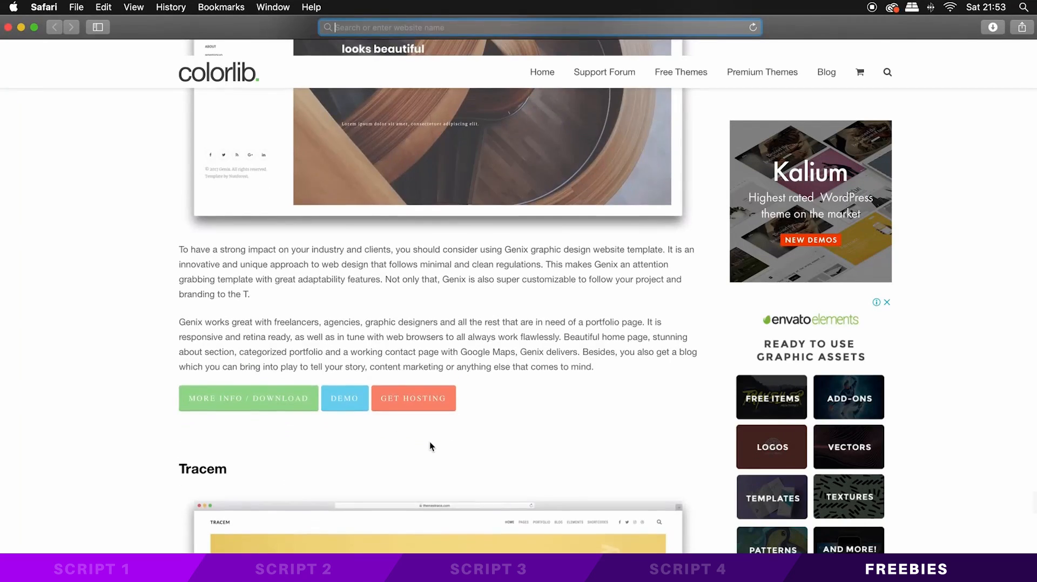
{"action": "scroll", "scroll_direction": "down", "scroll_amount": 3}
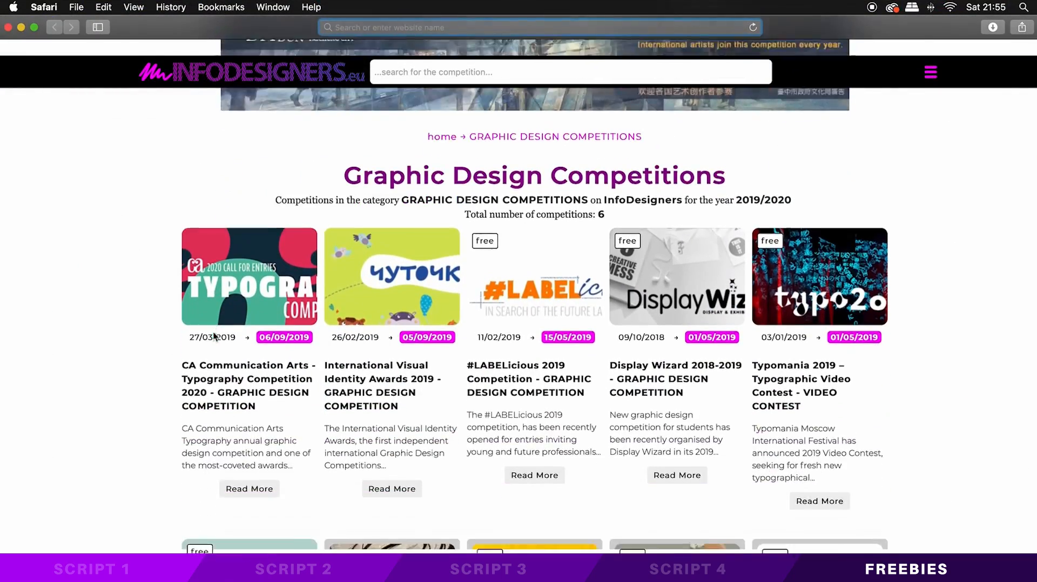
- Scroll the Graphic Design Competitions listing down to the second row of contests and deadlines
{"action": "scroll", "scroll_direction": "down", "scroll_amount": 3}
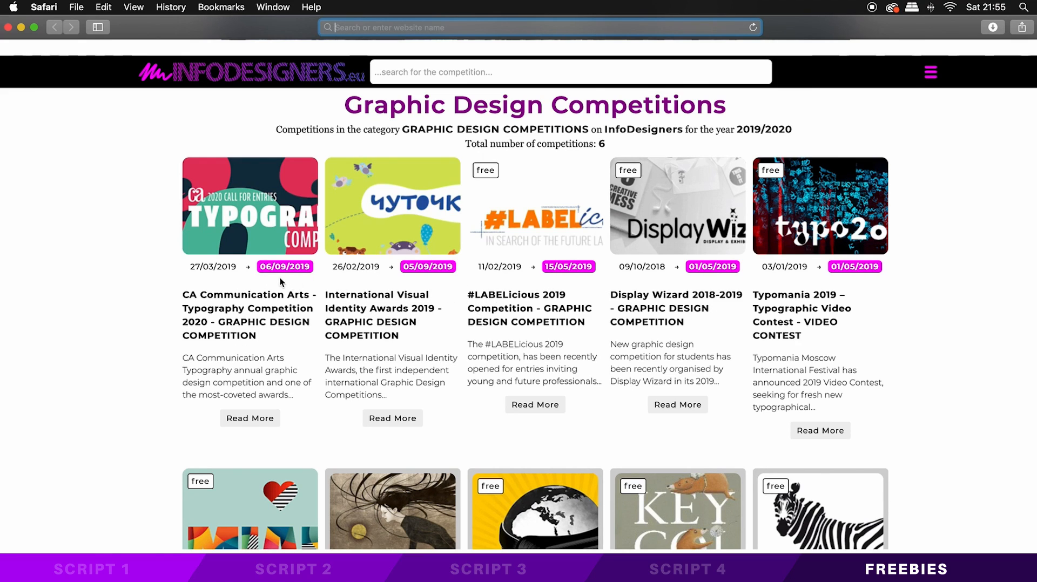
{"action": "mouse_move", "coordinate": [508, 269]}
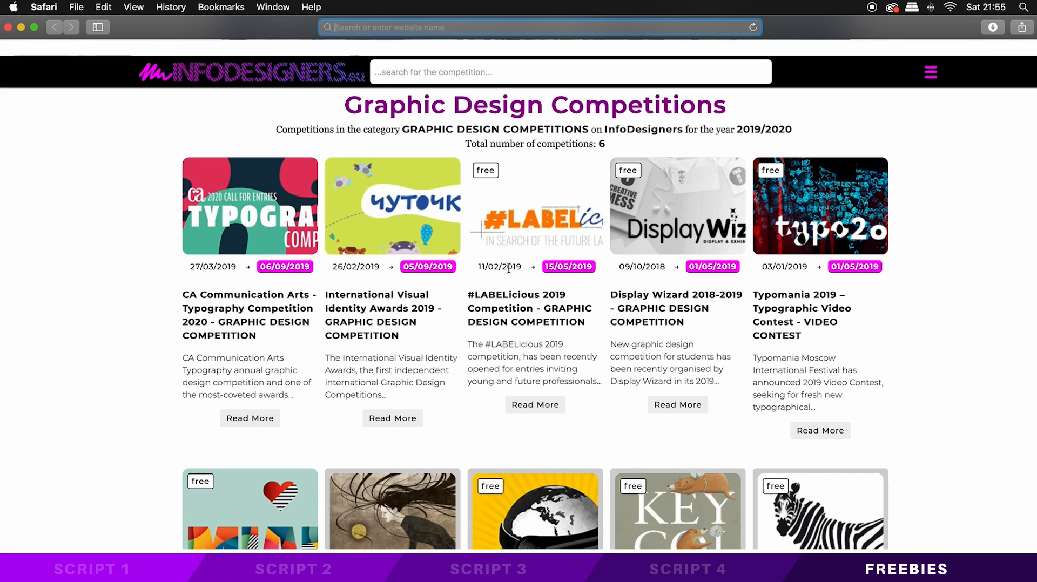
{"action": "mouse_move", "coordinate": [815, 329]}
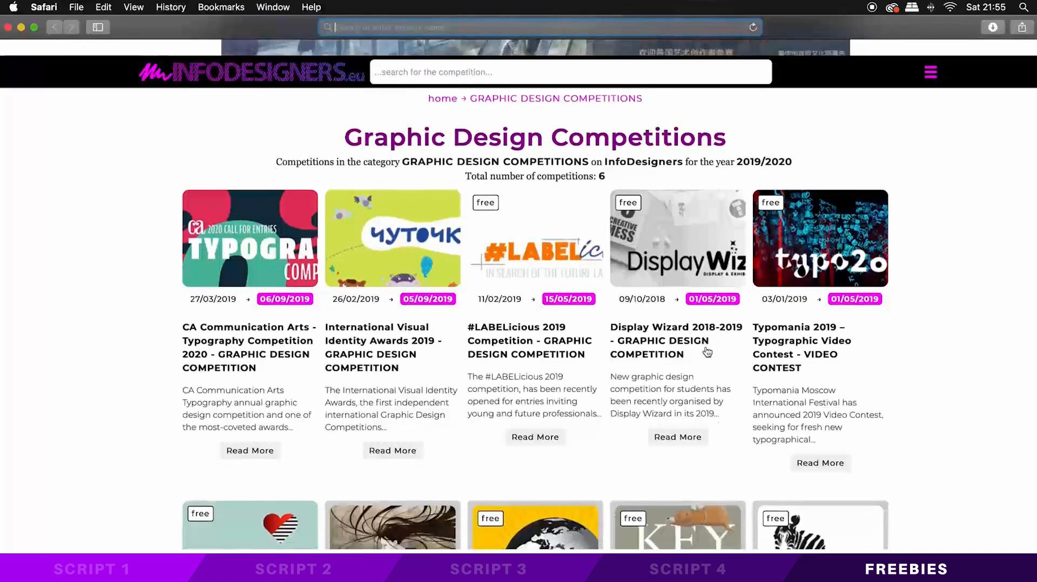
{"action": "scroll", "scroll_direction": "down", "scroll_amount": 3}
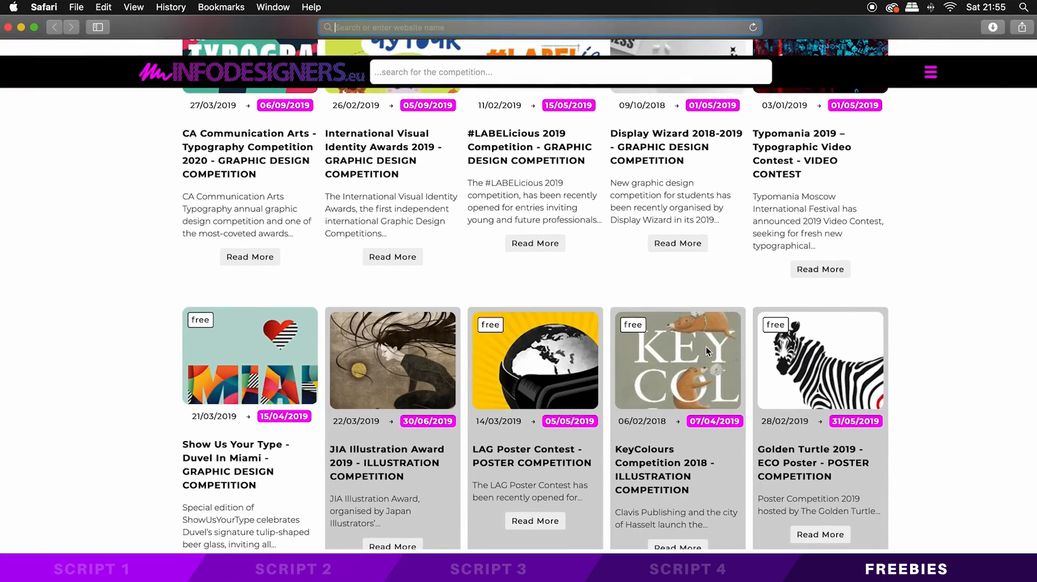
{"action": "scroll", "scroll_direction": "down", "scroll_amount": 3}
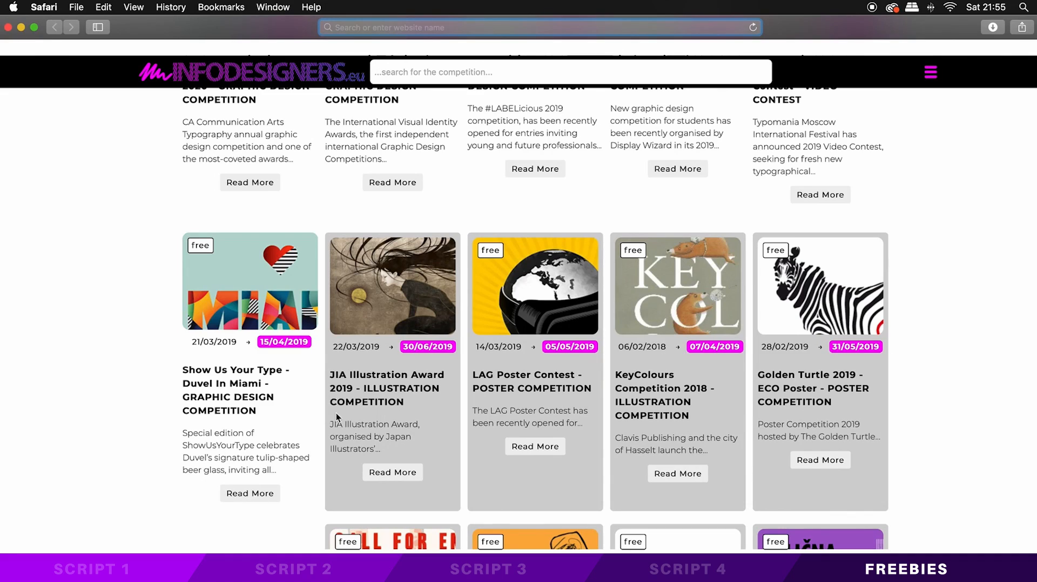
{"action": "mouse_move", "coordinate": [829, 413]}
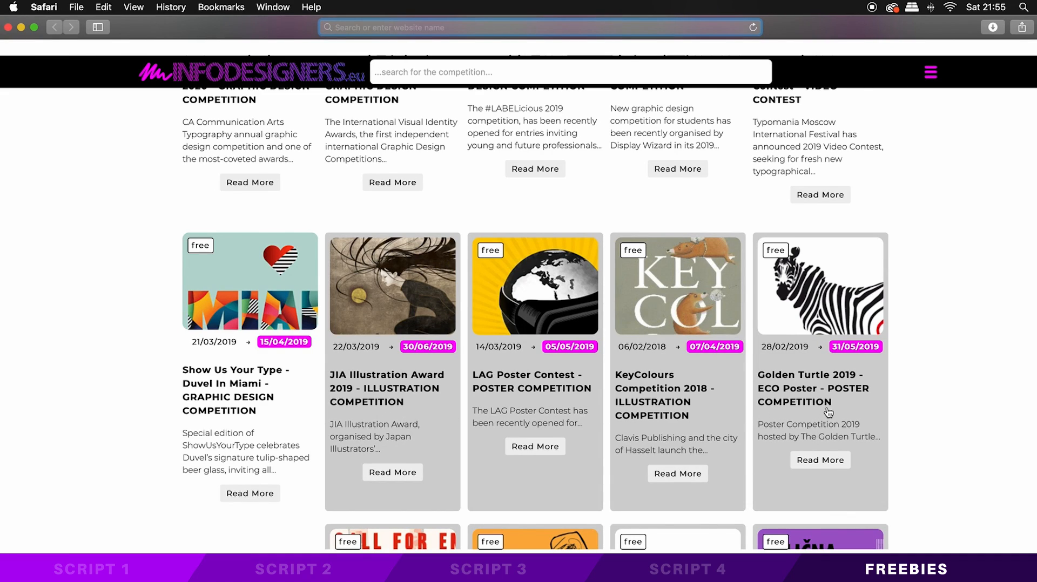
{"action": "mouse_move", "coordinate": [829, 412]}
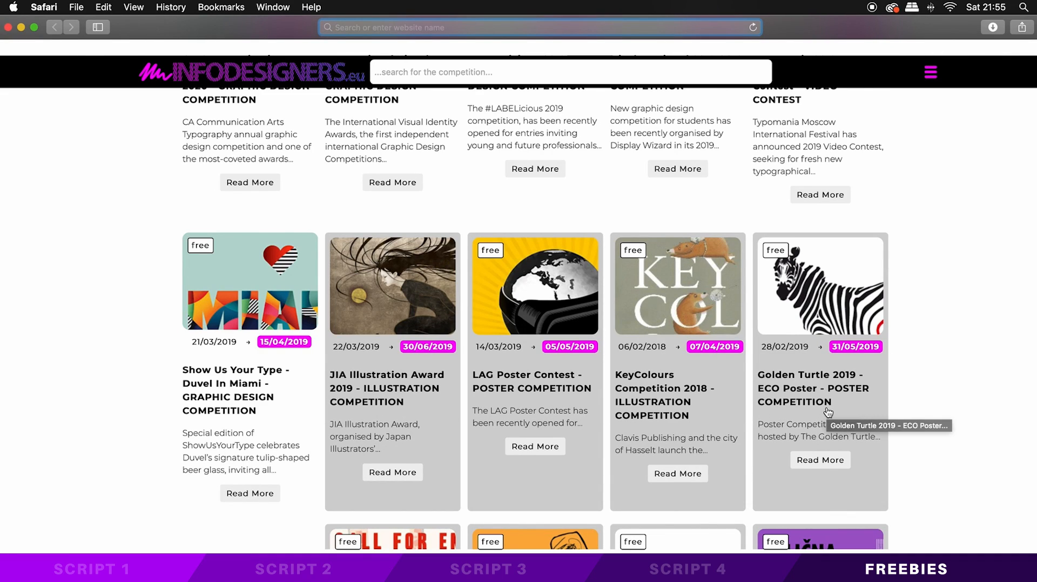